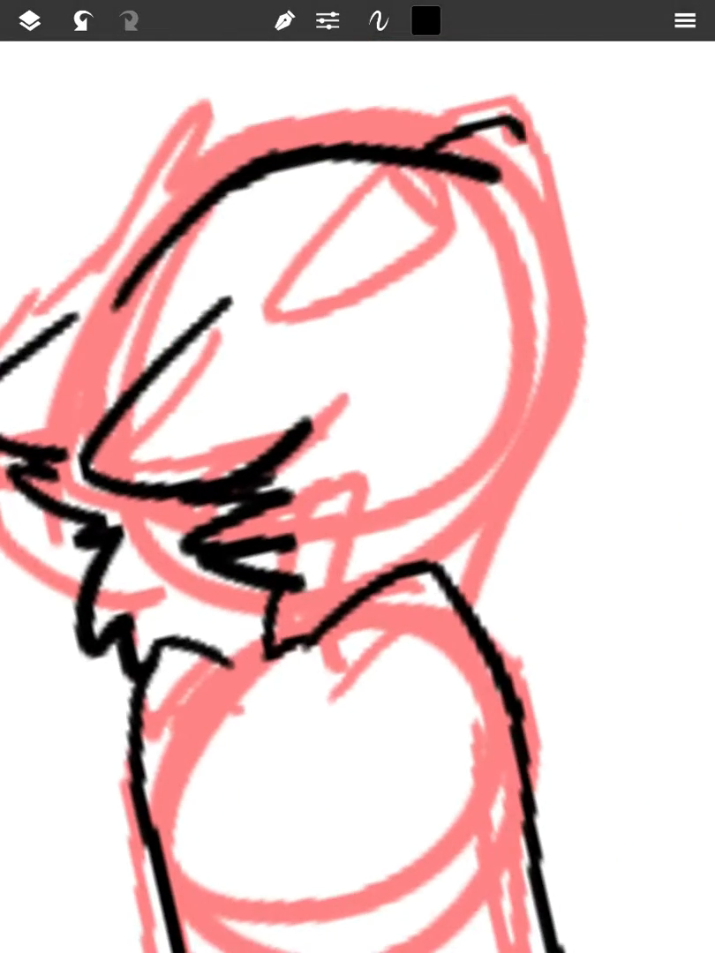
Trace the cat's head, spiky hair and shoulders in black ink over the red sketch.
click(28, 21)
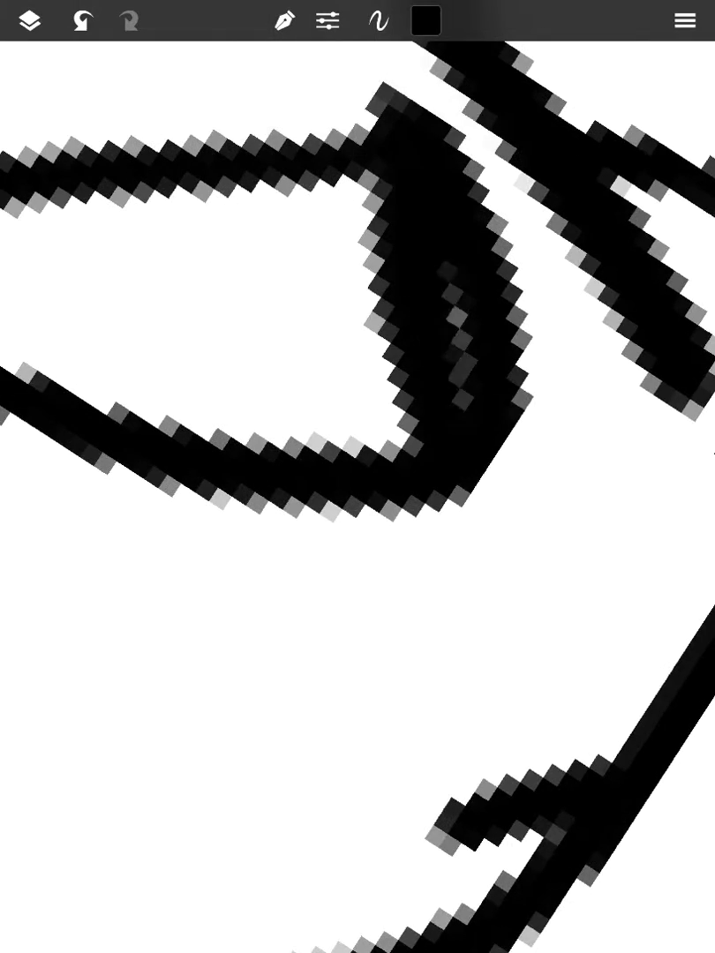
Pick a bright green with the Fountain pen and fill the cat's eye, then lay in black fur and red backdrop.
click(28, 21)
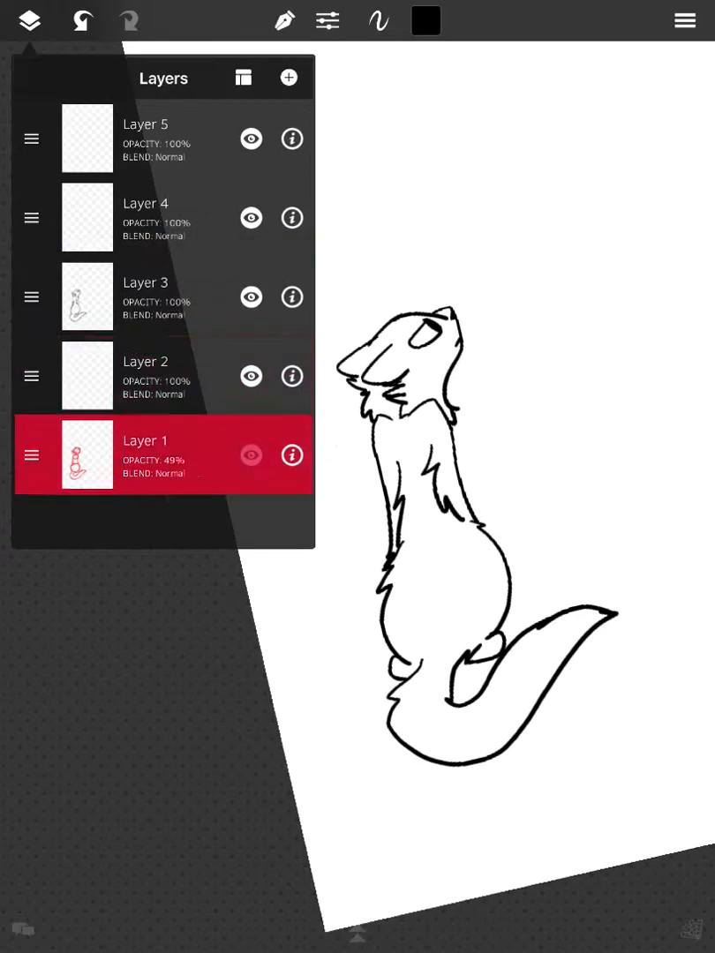
click(284, 21)
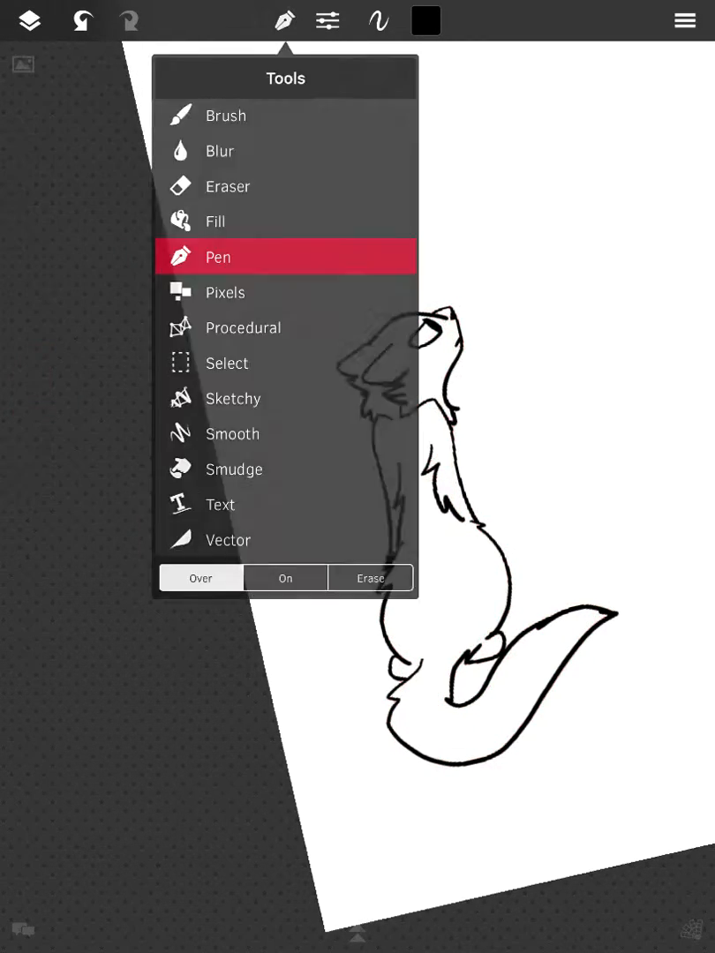
click(424, 21)
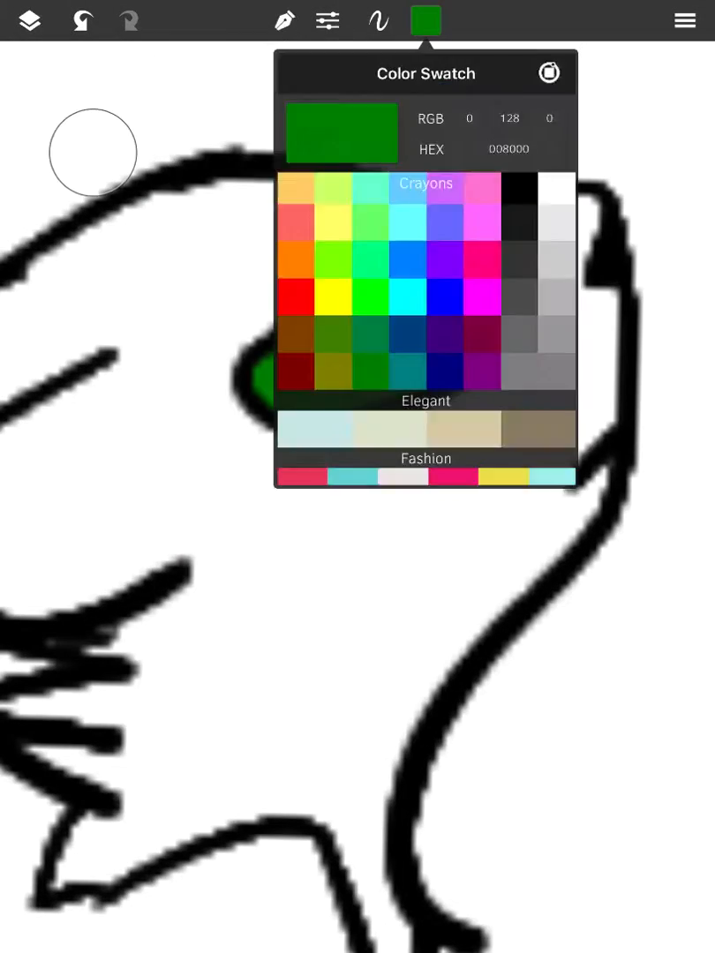
click(329, 21)
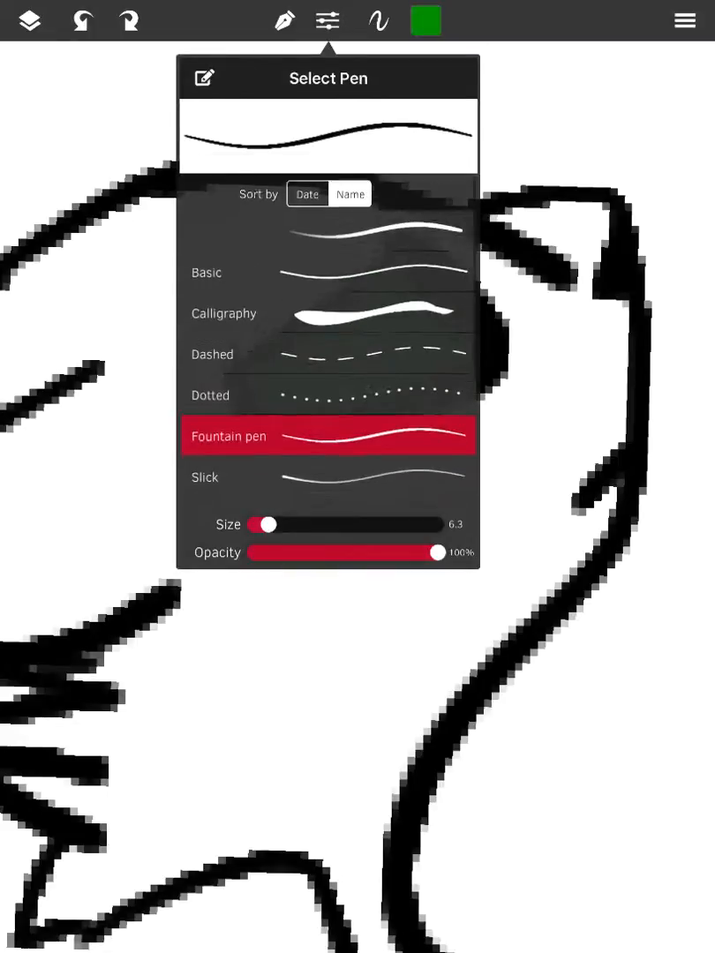
click(423, 21)
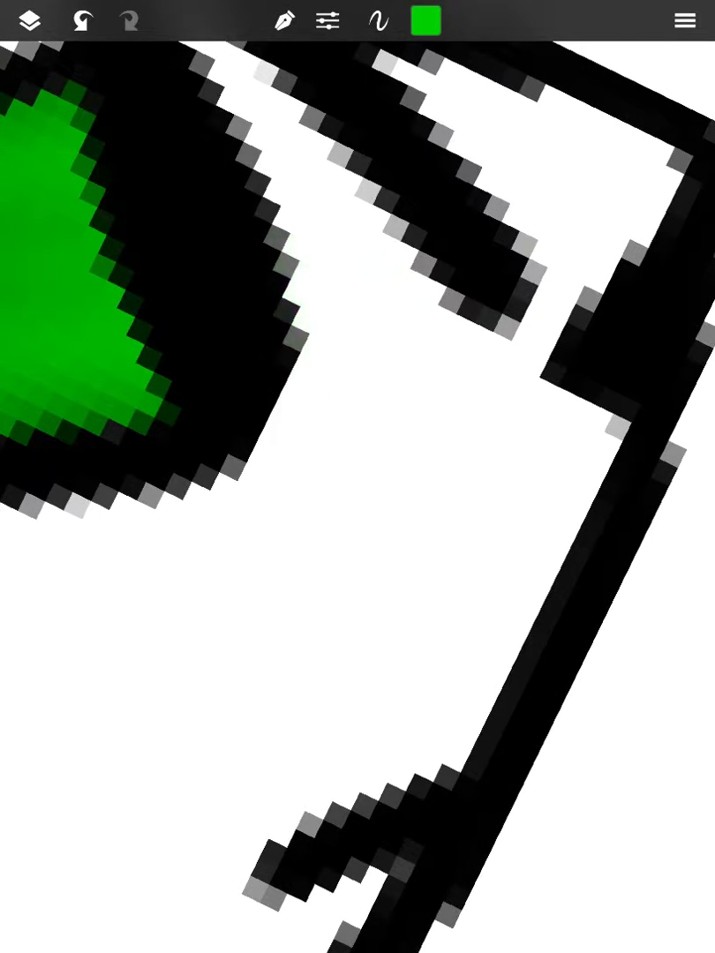
click(425, 21)
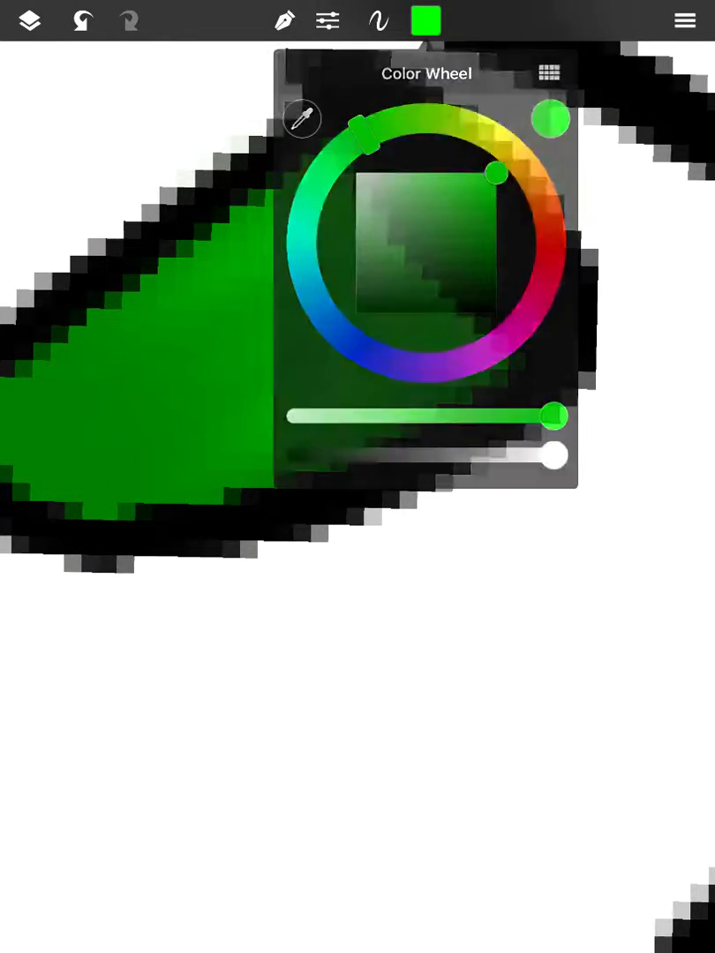
click(284, 21)
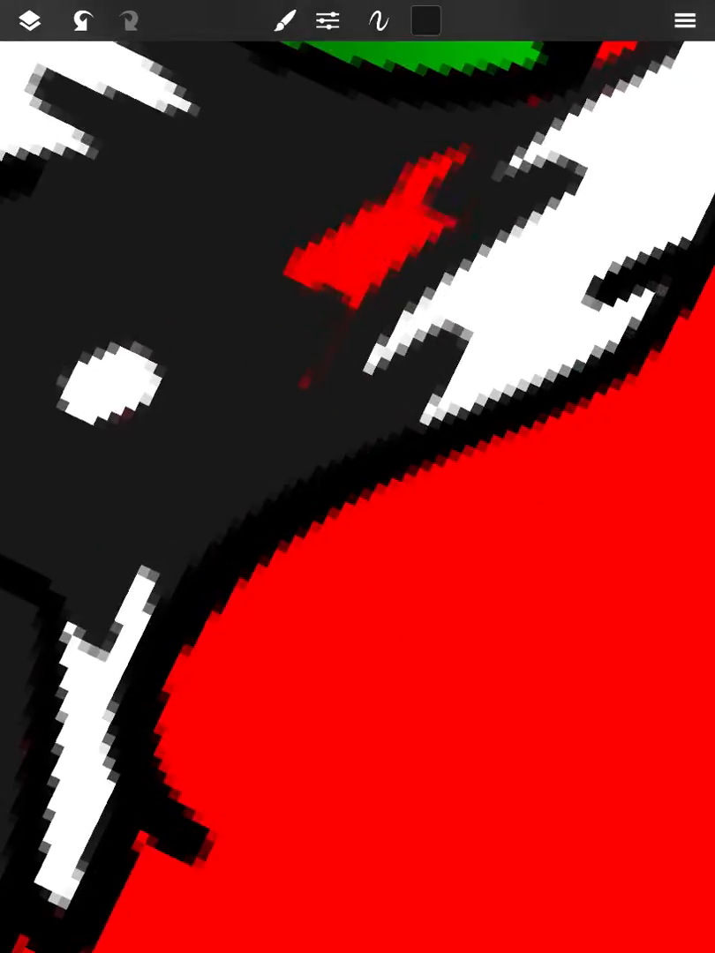
On a separate layer, brush a dark green hill under the sitting cat.
click(29, 21)
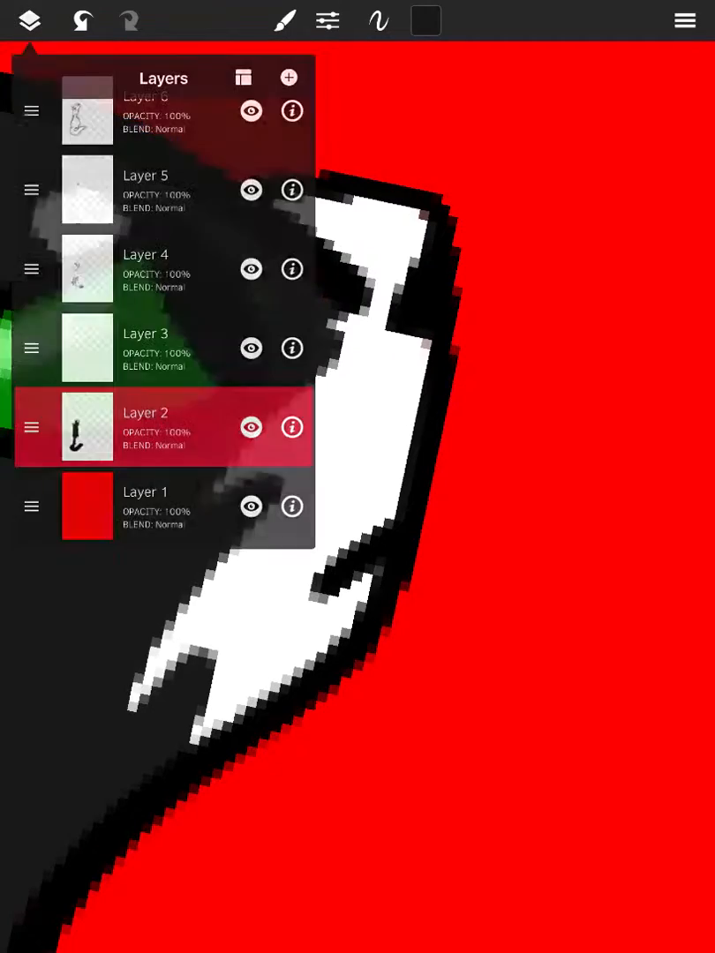
click(28, 21)
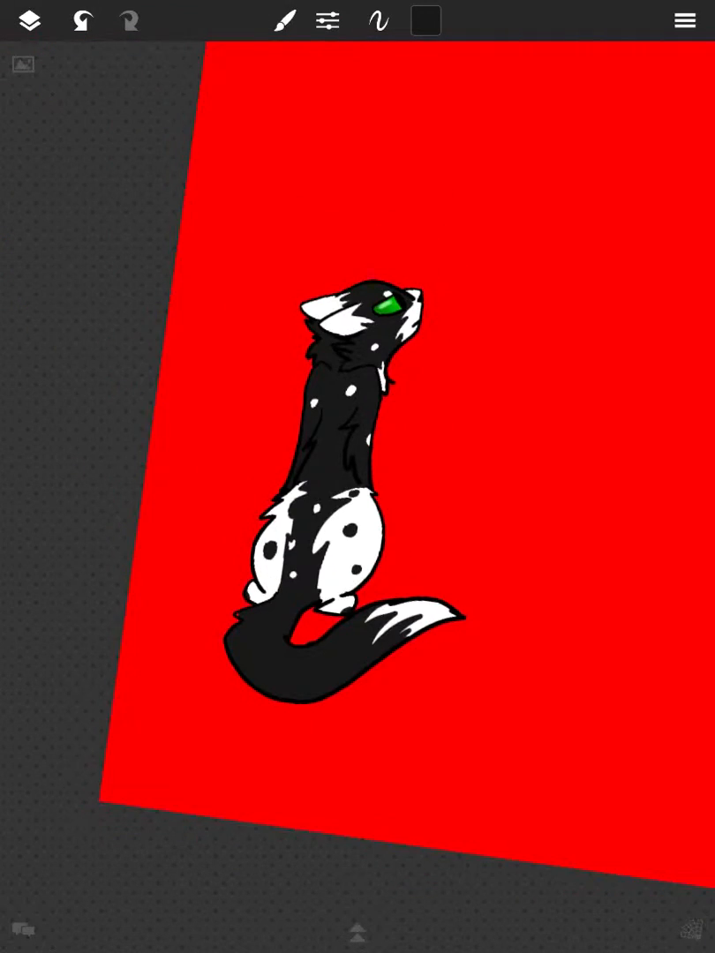
click(425, 21)
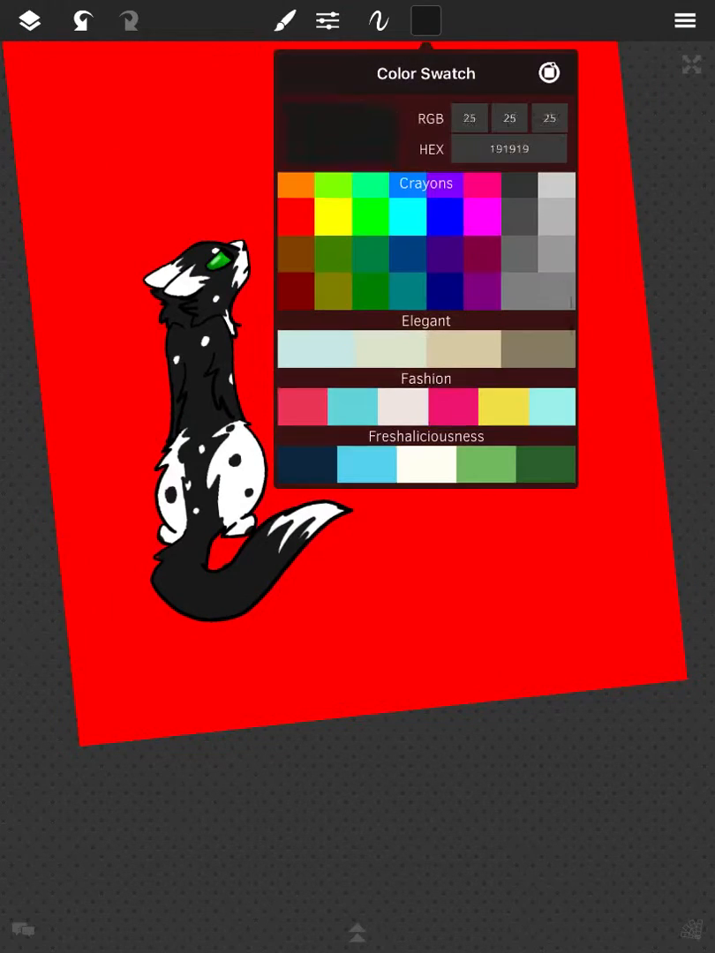
click(425, 21)
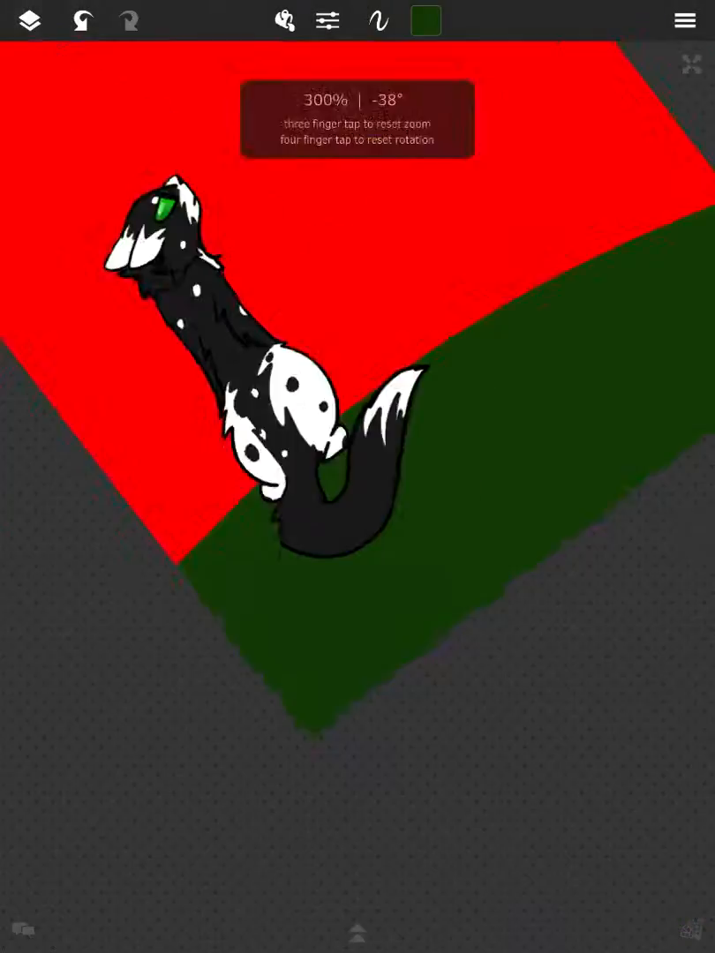
Hide the cat layers, select Layer 1 and blur the hill's top edge into a dark horizon.
click(28, 21)
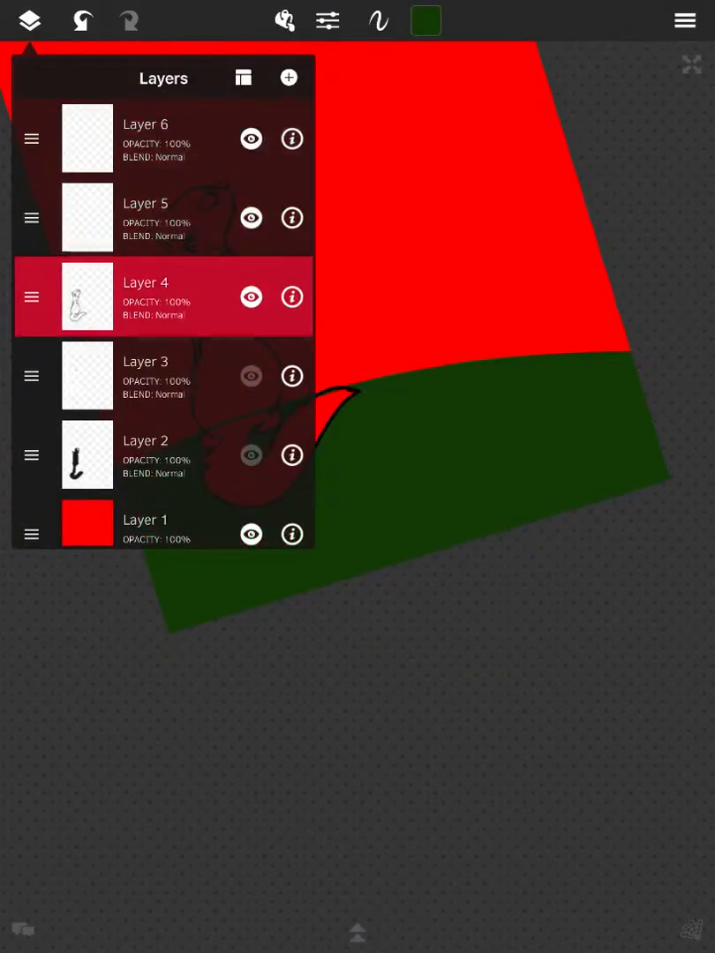
click(28, 21)
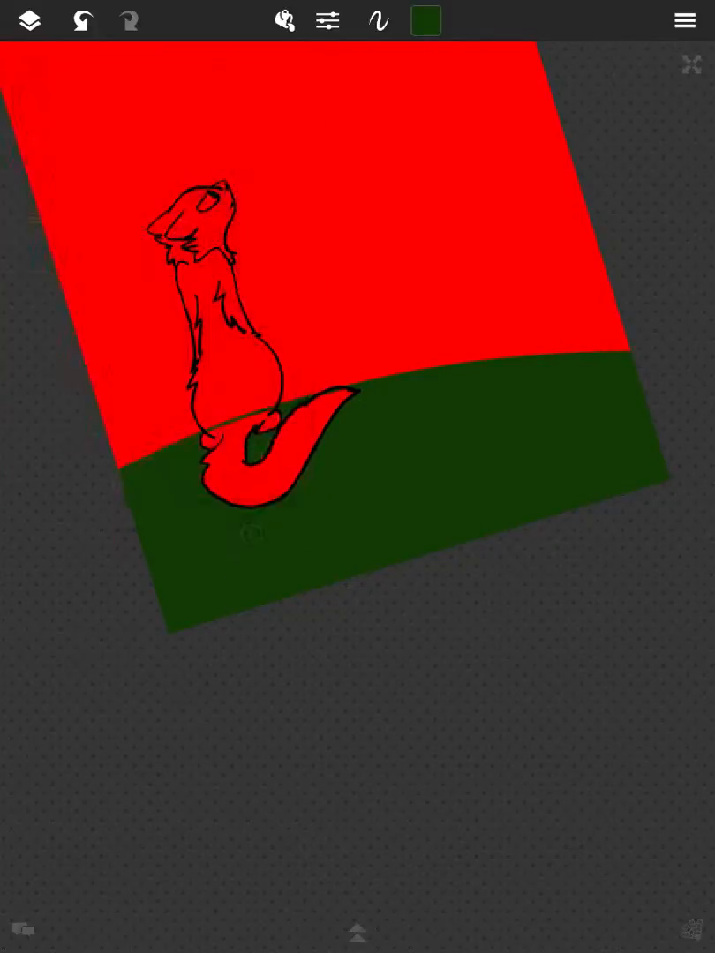
click(28, 21)
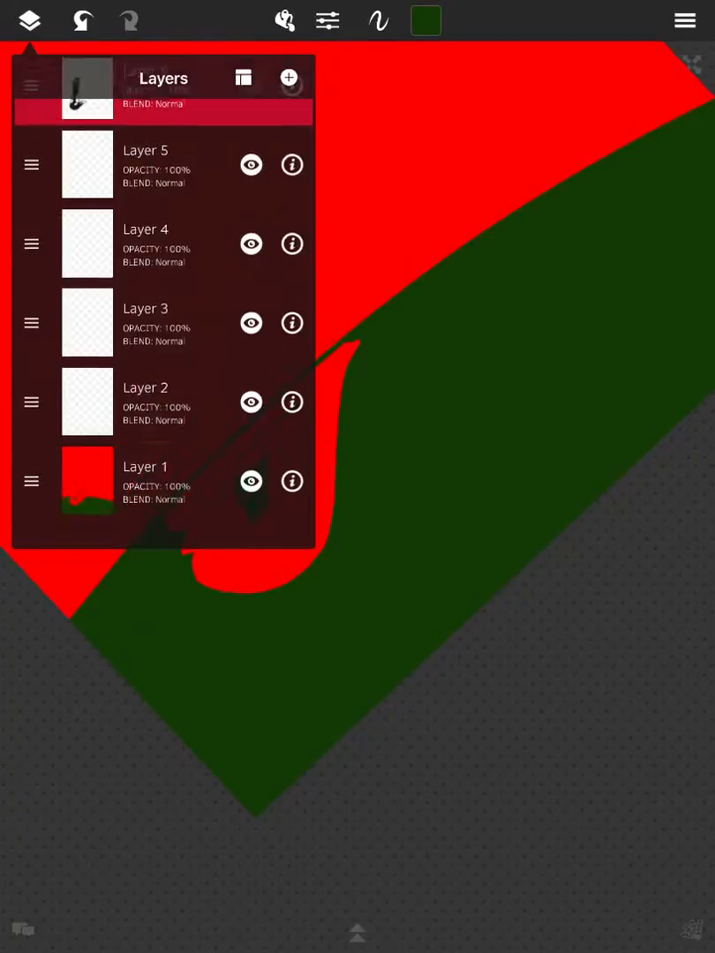
click(284, 21)
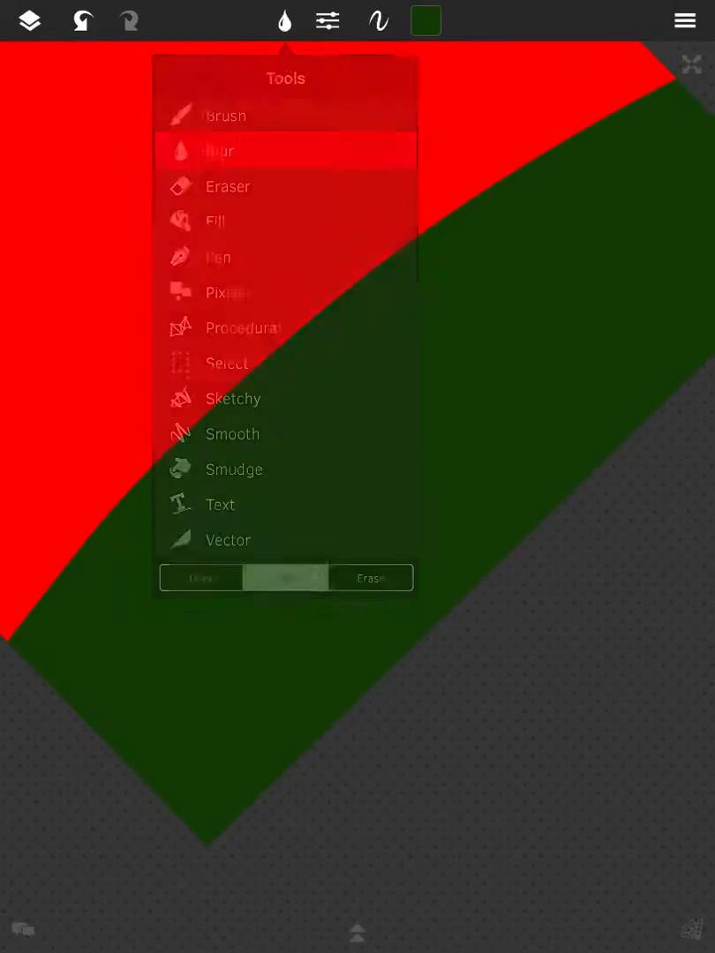
click(284, 21)
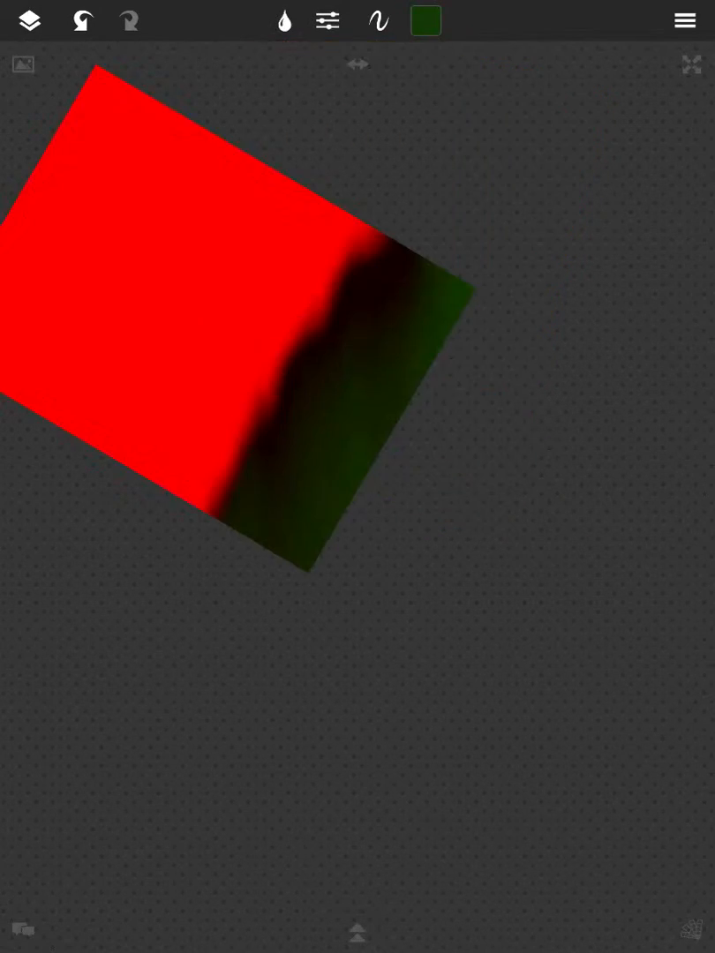
click(377, 21)
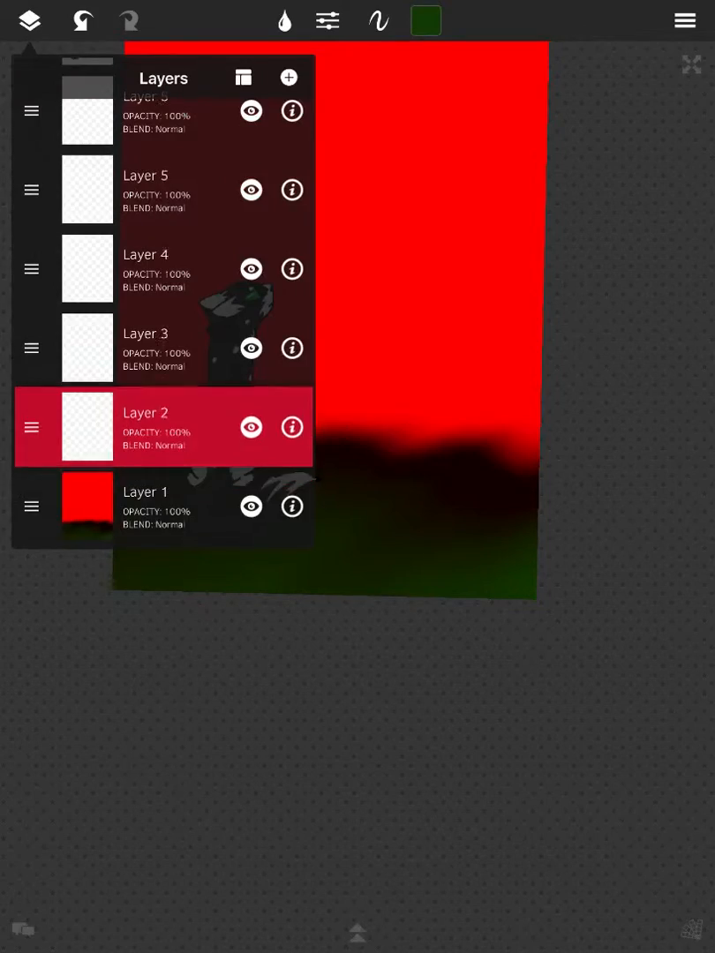
Fill the red sky white on Layer 1 and blur the hill edge a little further.
click(284, 21)
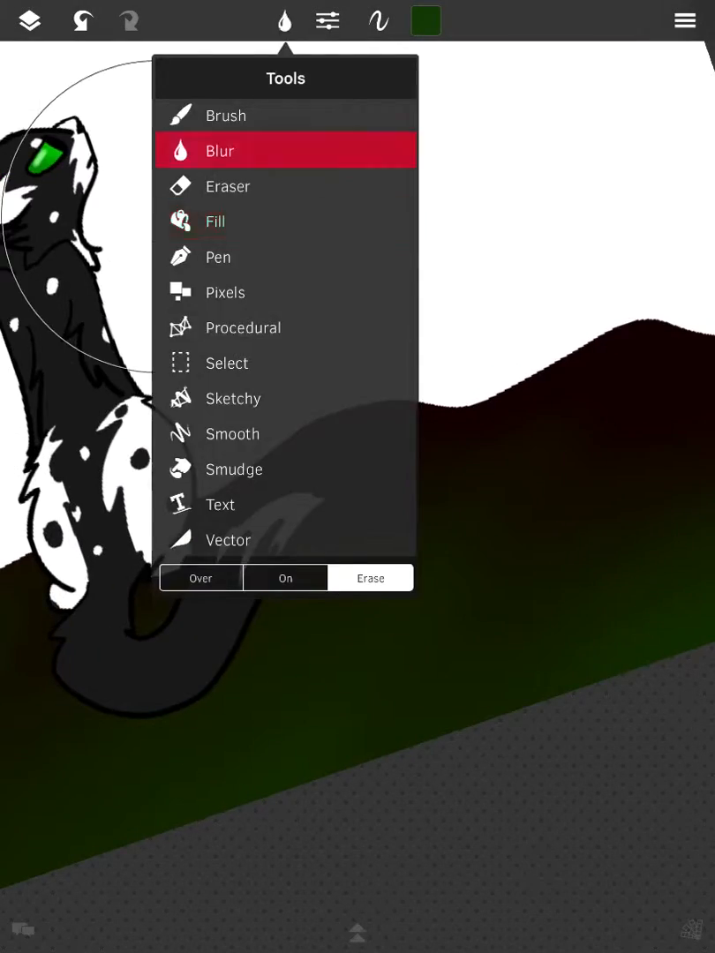
click(29, 21)
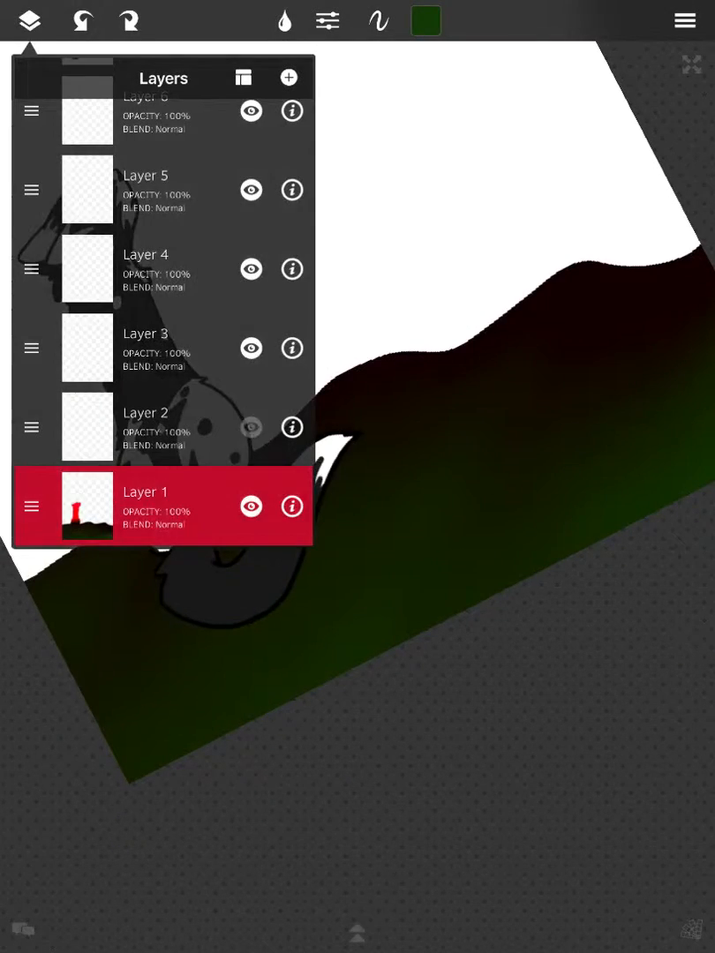
click(284, 21)
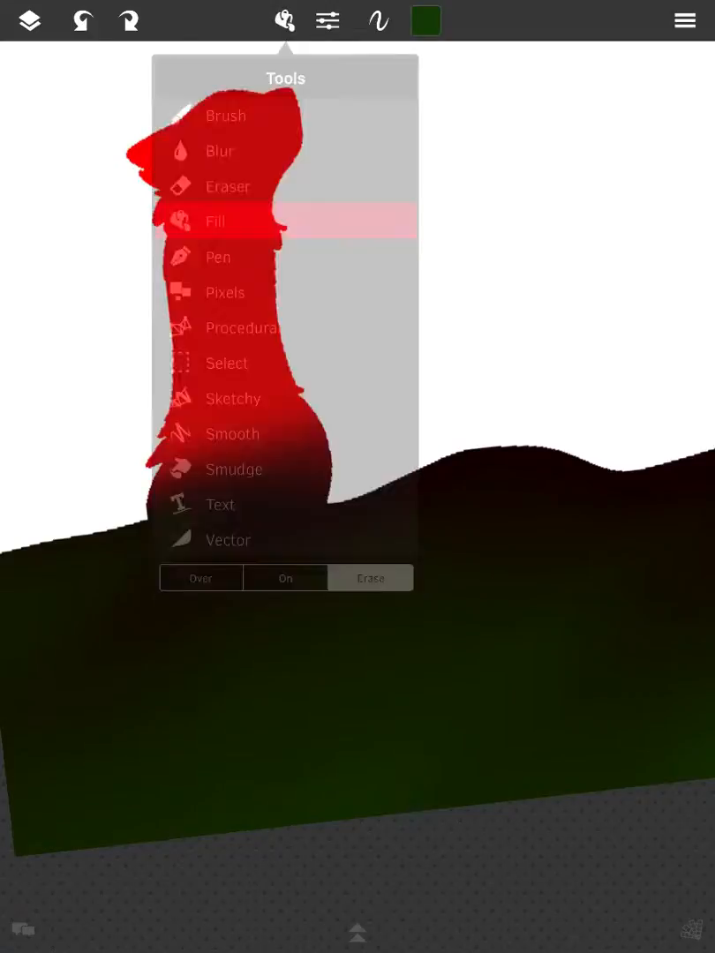
click(28, 21)
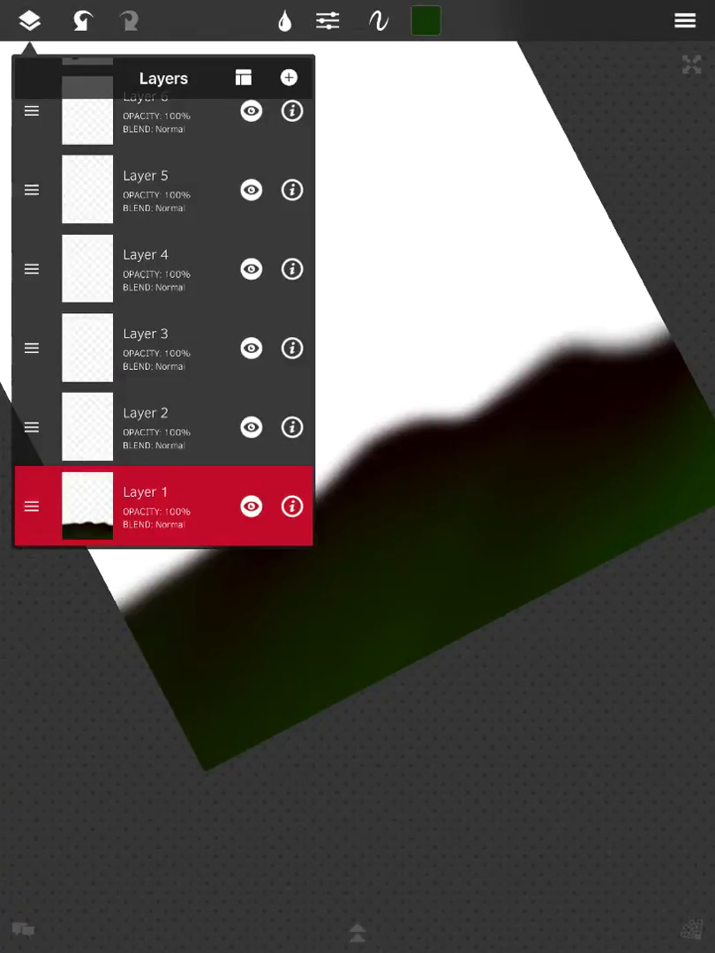
click(28, 21)
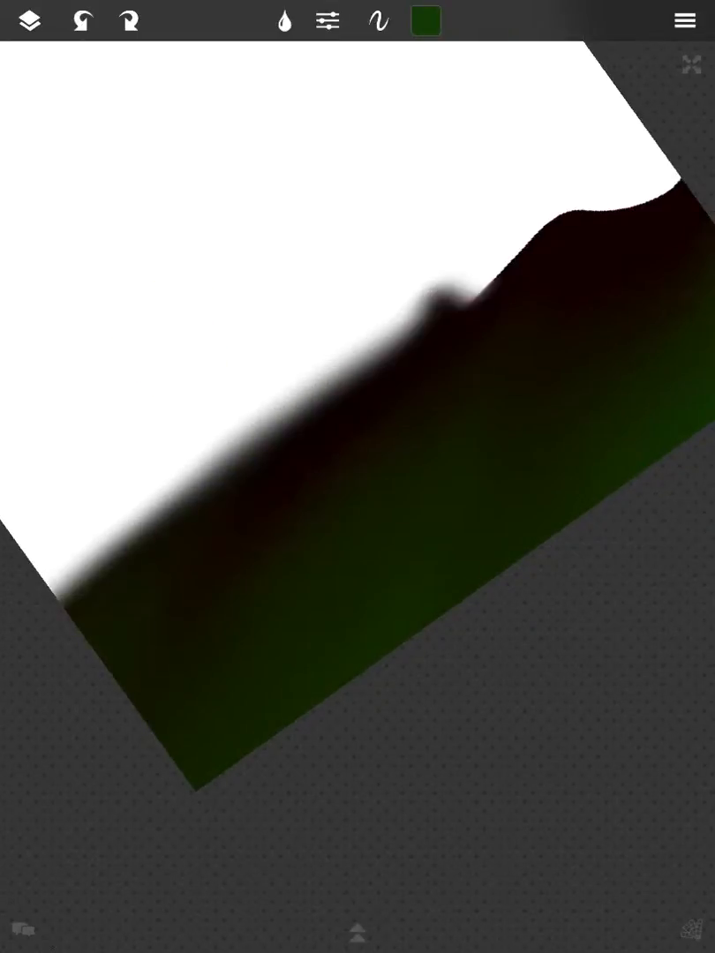
click(28, 21)
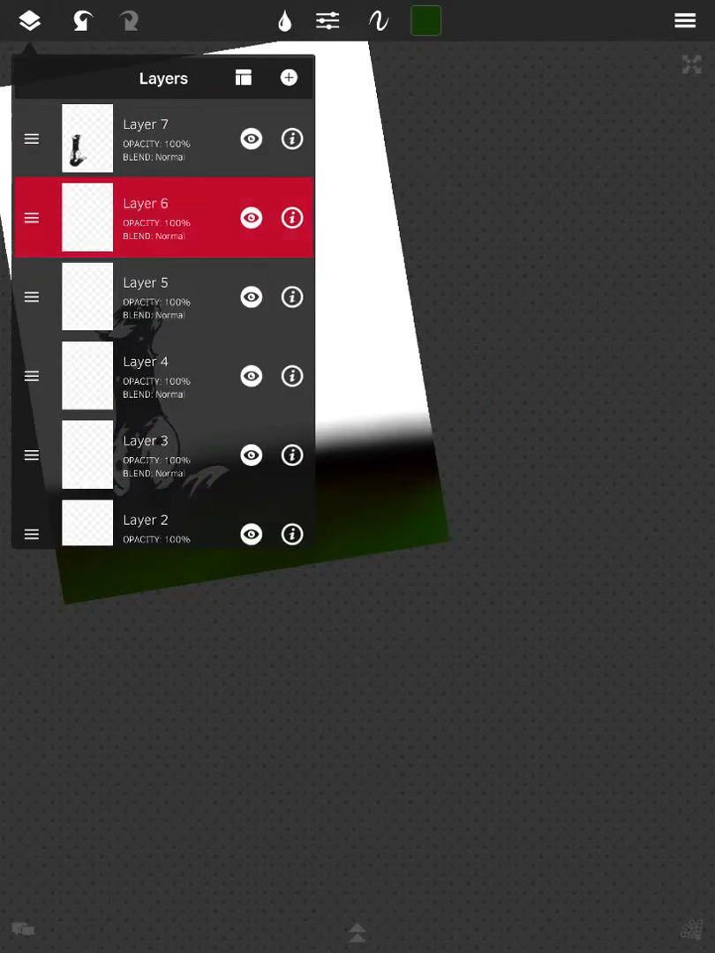
Add a new Layer 8 above the cat and choose a green on the Color Wheel.
click(29, 22)
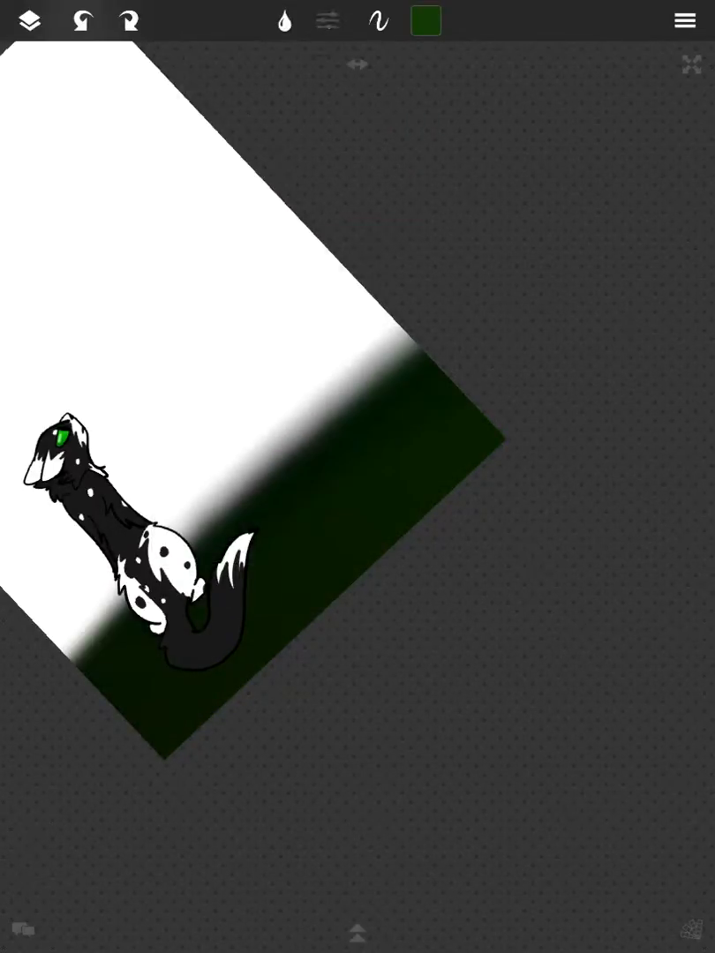
click(29, 21)
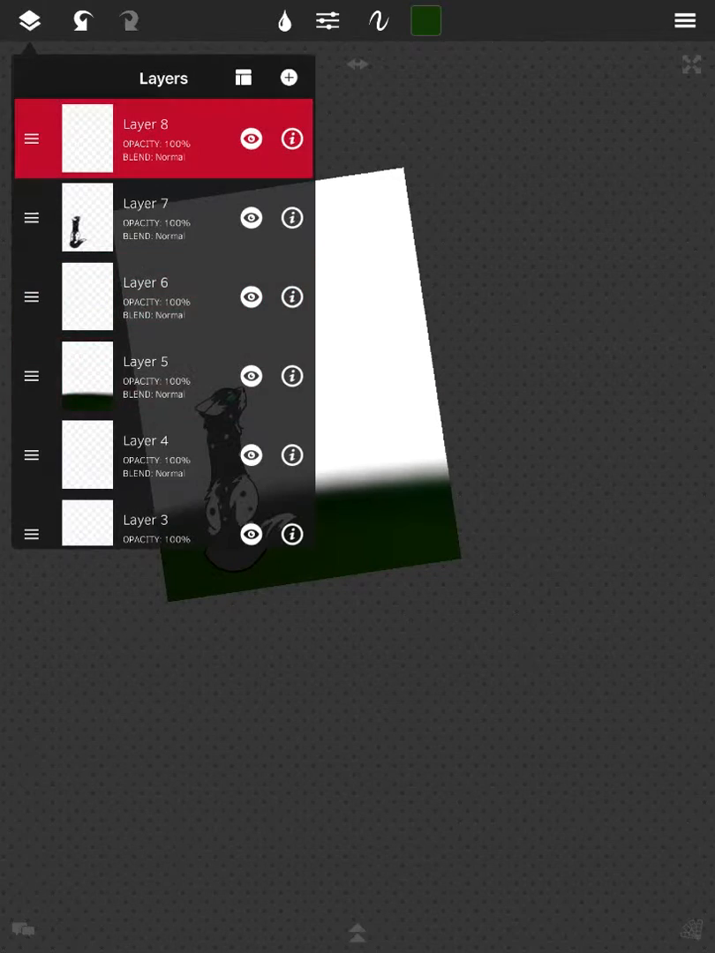
click(424, 21)
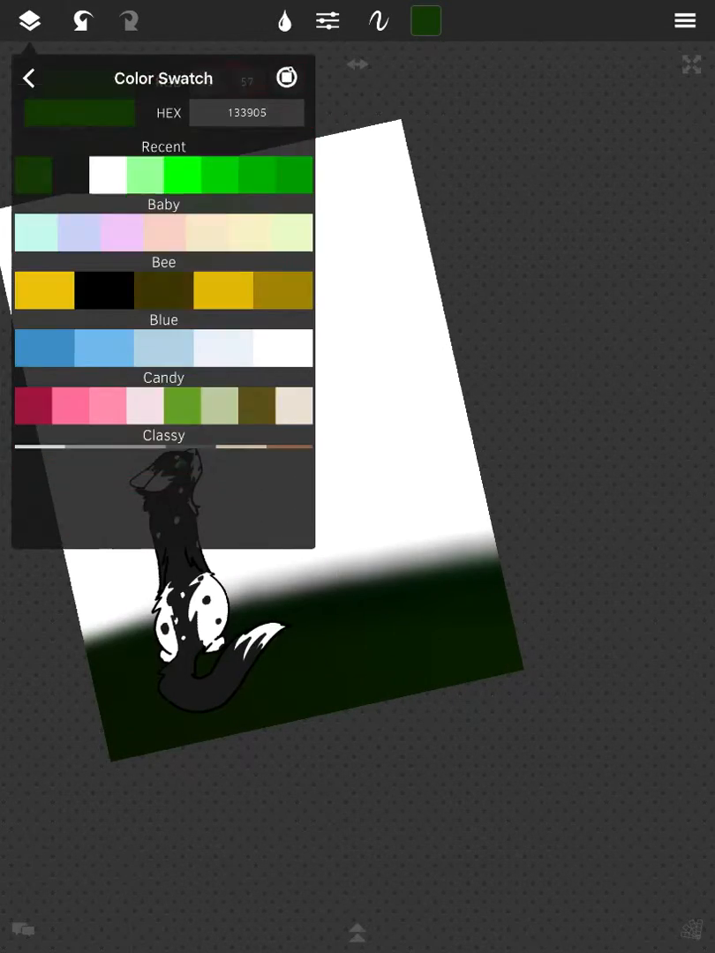
click(286, 77)
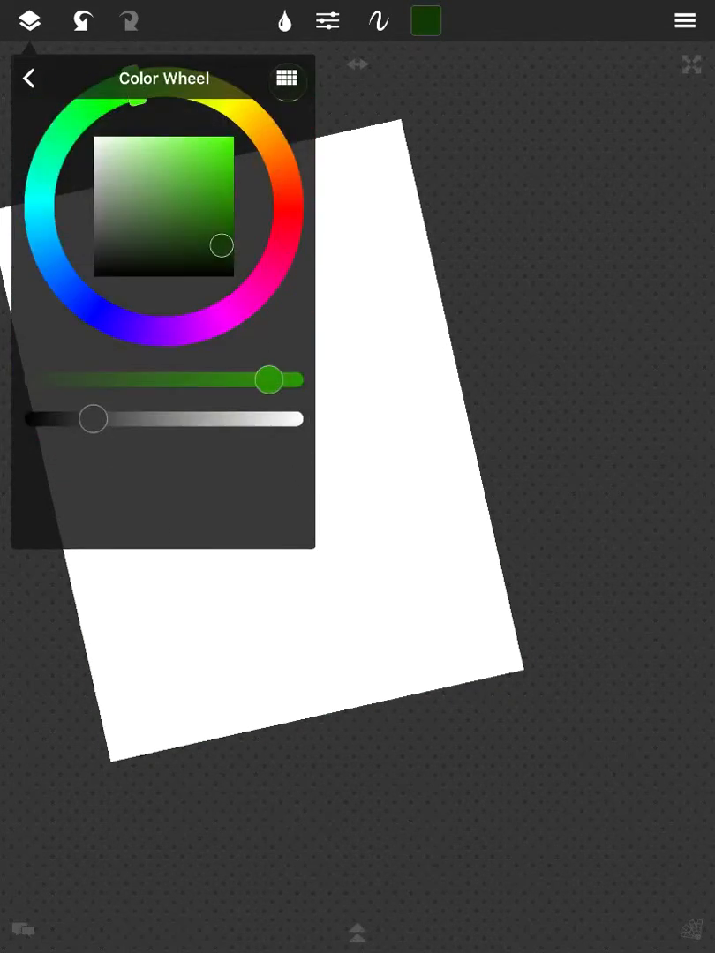
On Layer 7, brush hazy yellow streaks across the top of the dark purple-black sky.
click(28, 77)
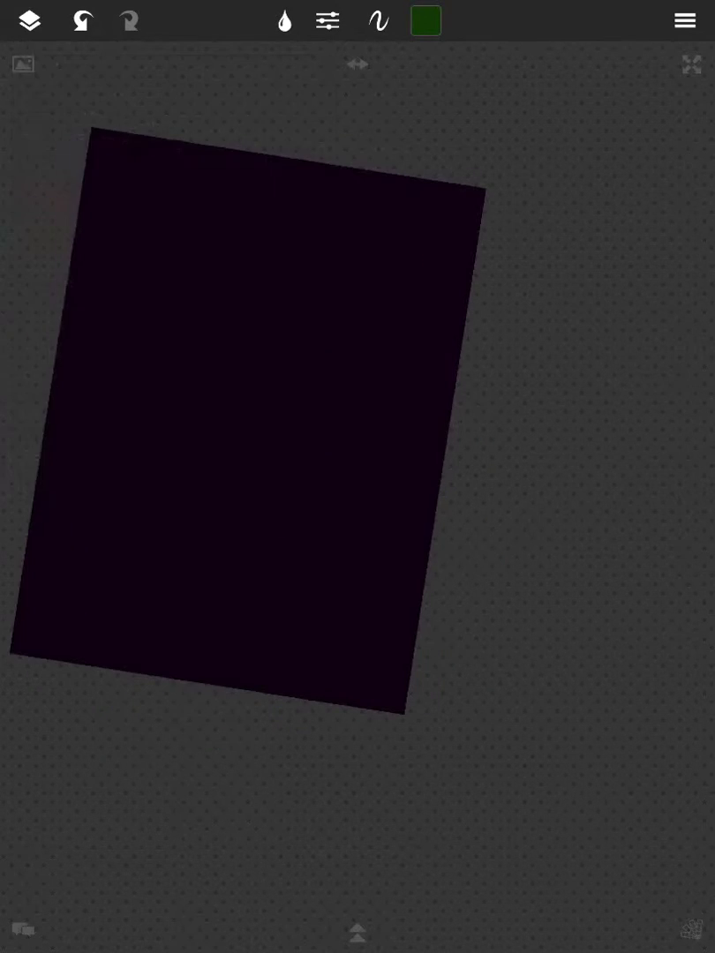
click(425, 21)
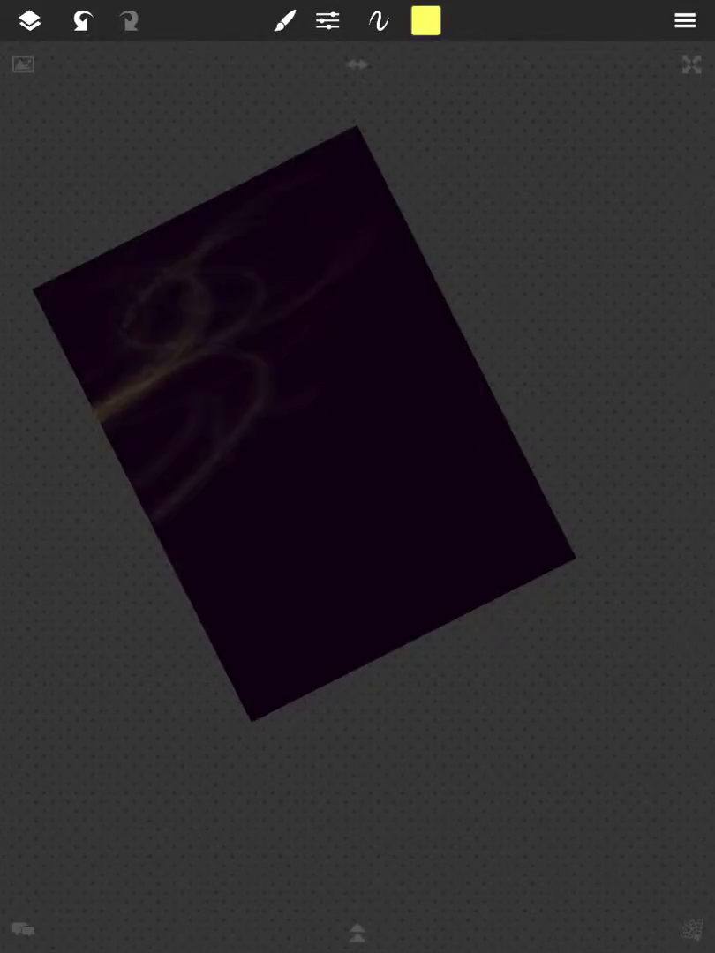
click(28, 21)
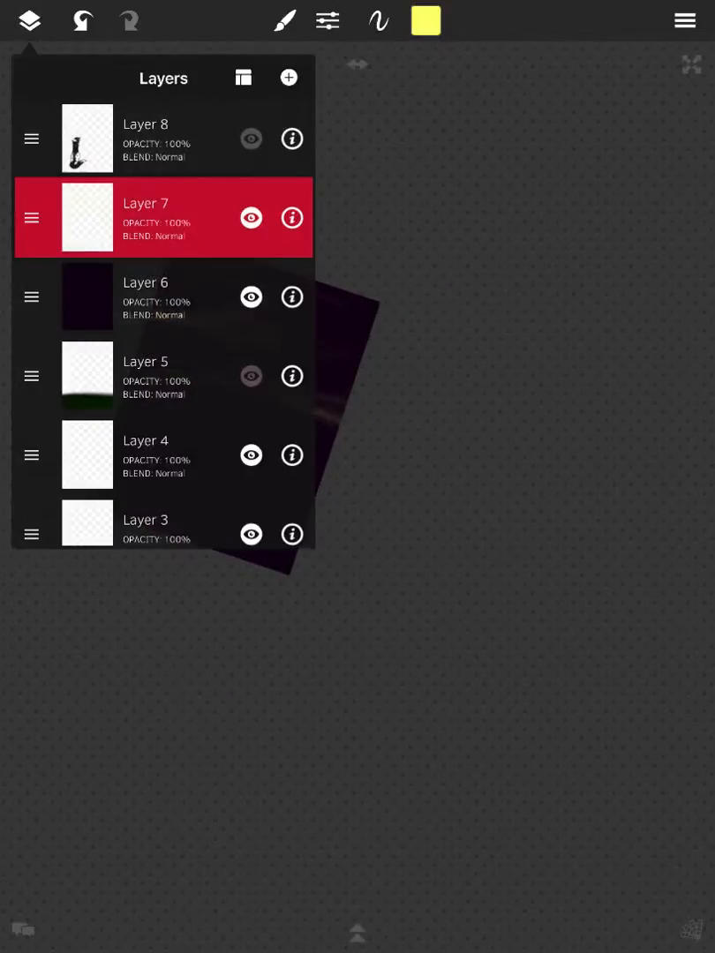
click(28, 21)
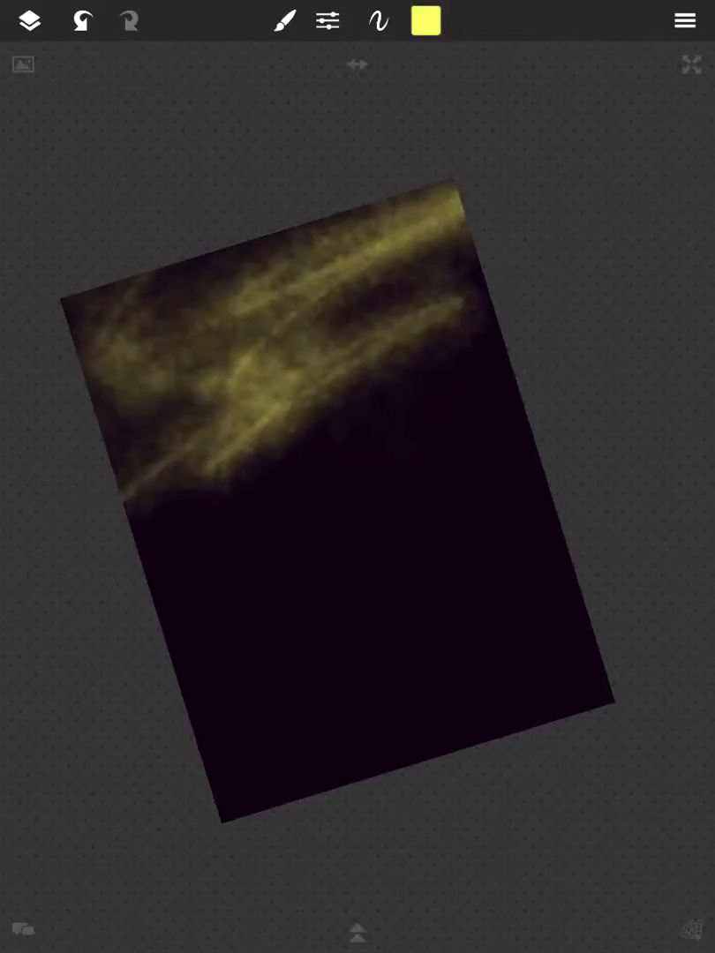
Choose a textured brush with higher Scatter and paint a mottled brown texture over the sky.
click(328, 21)
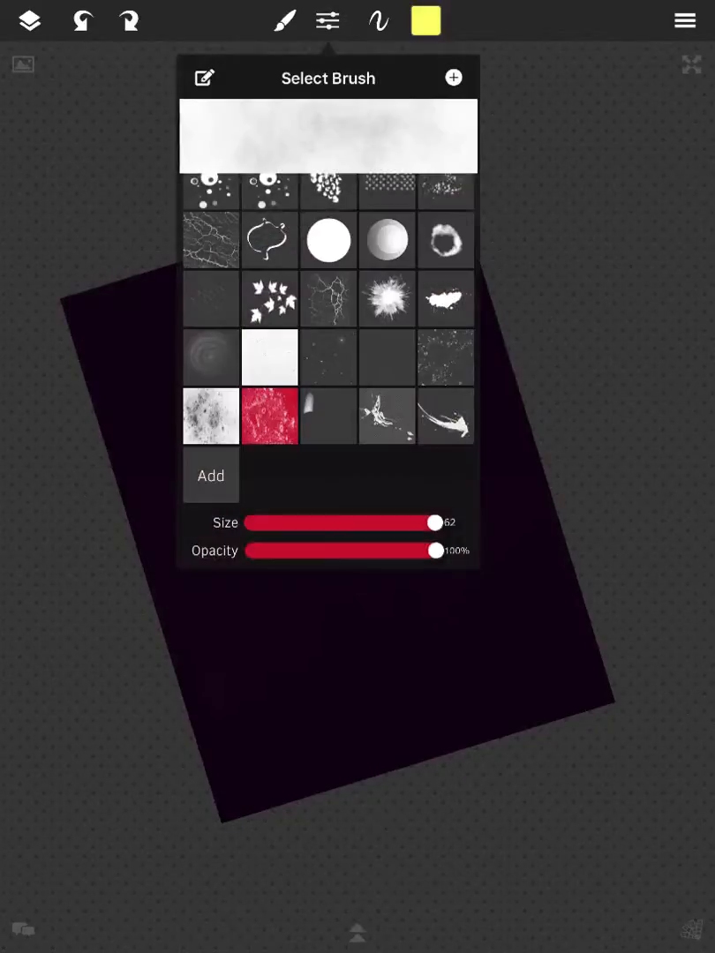
click(445, 356)
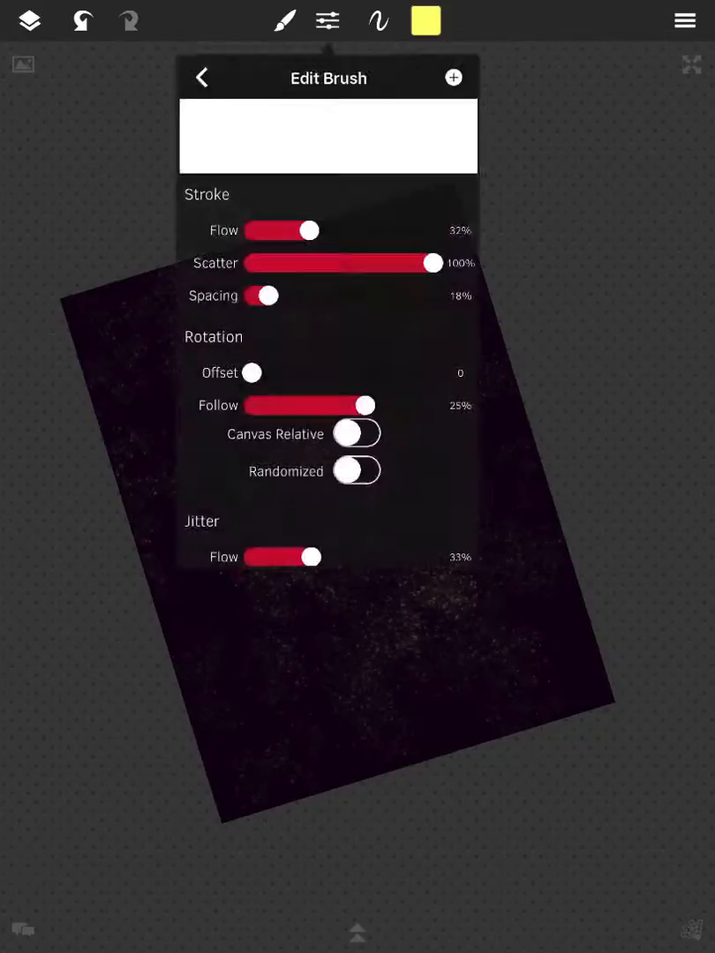
click(201, 77)
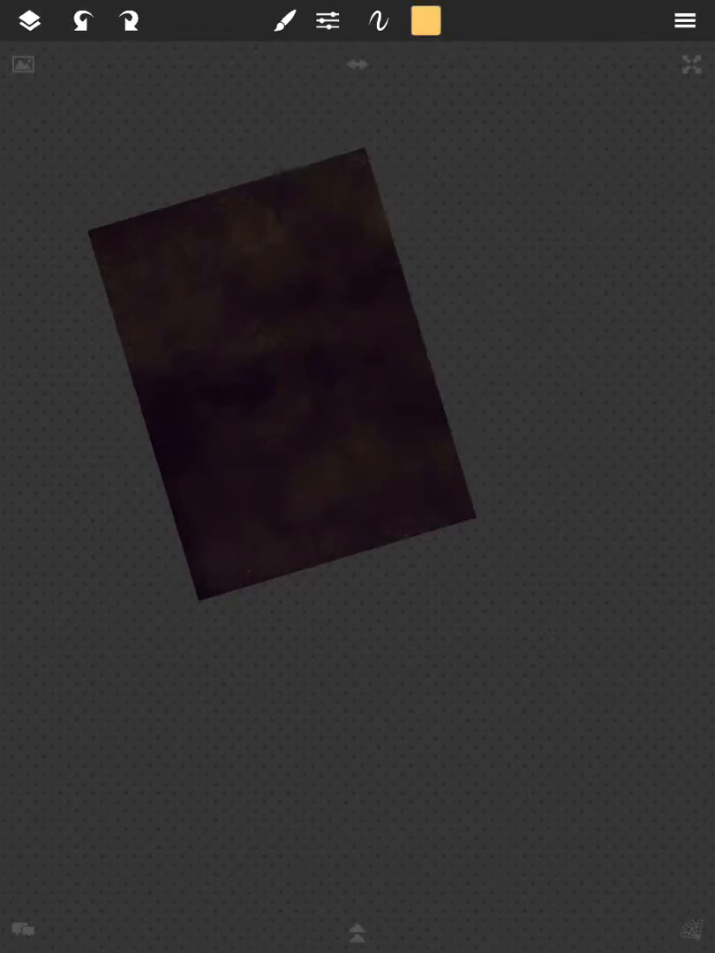
Add a layer above the dark sky and paint speckled golden-brown clouds across it.
click(284, 21)
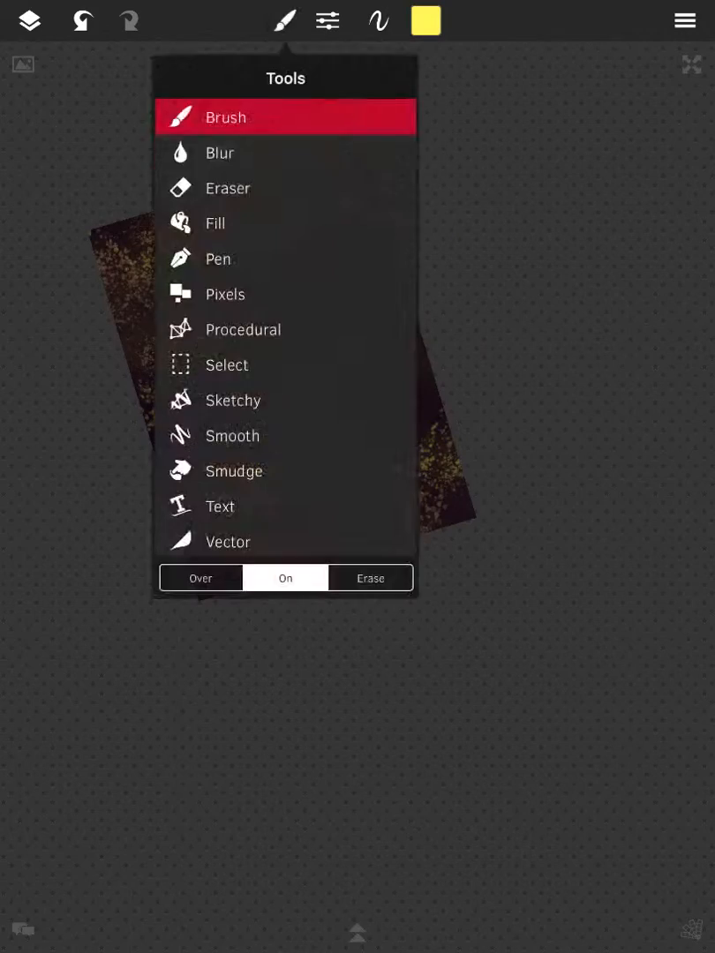
click(28, 21)
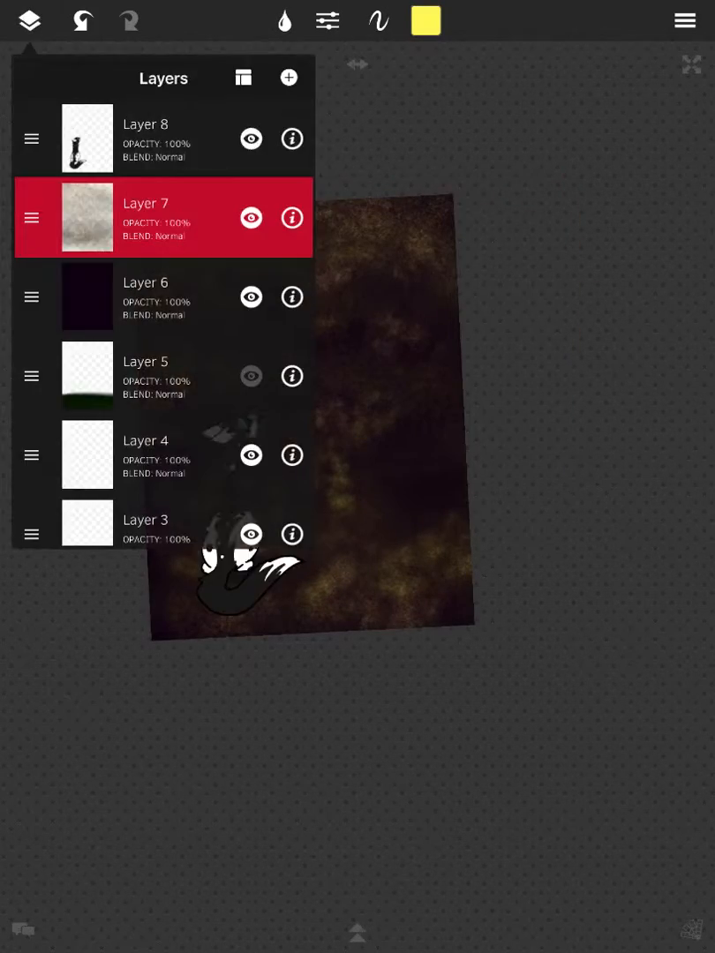
click(29, 21)
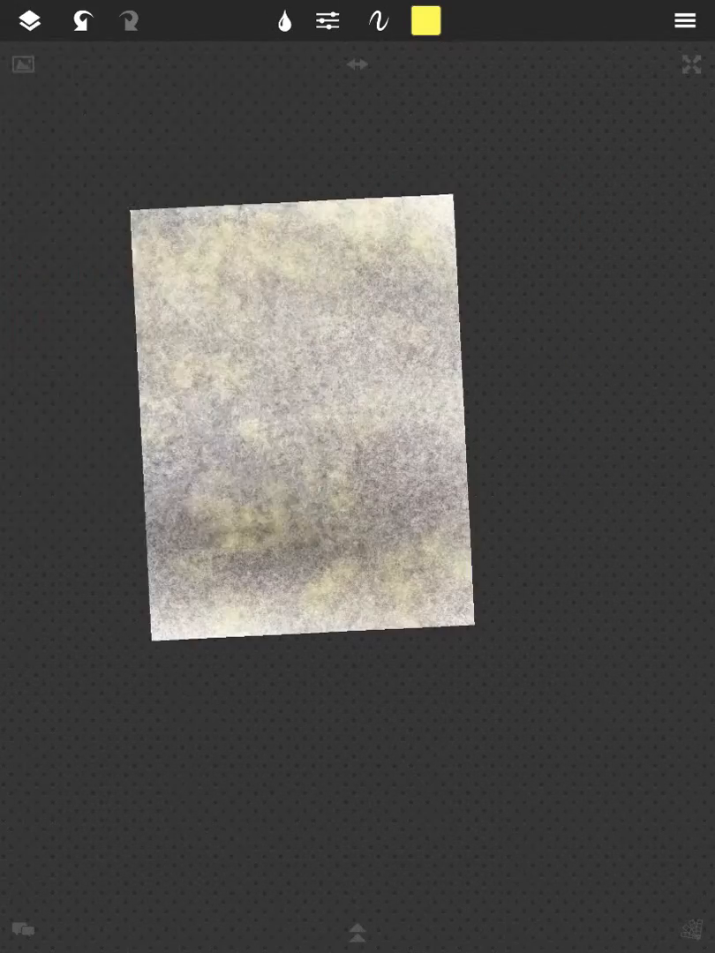
click(28, 21)
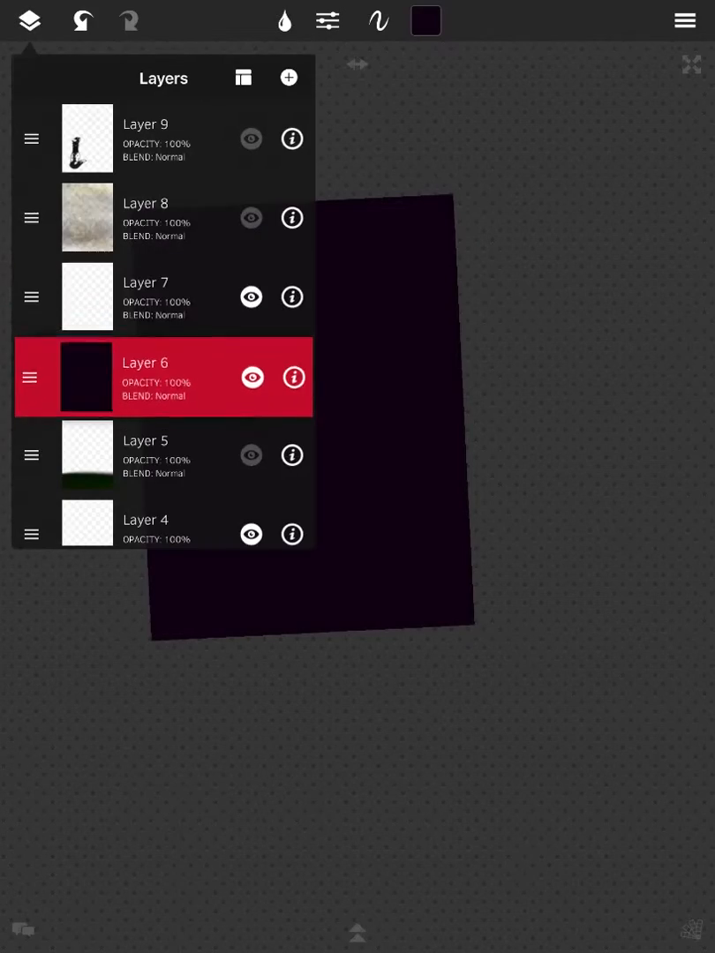
click(28, 21)
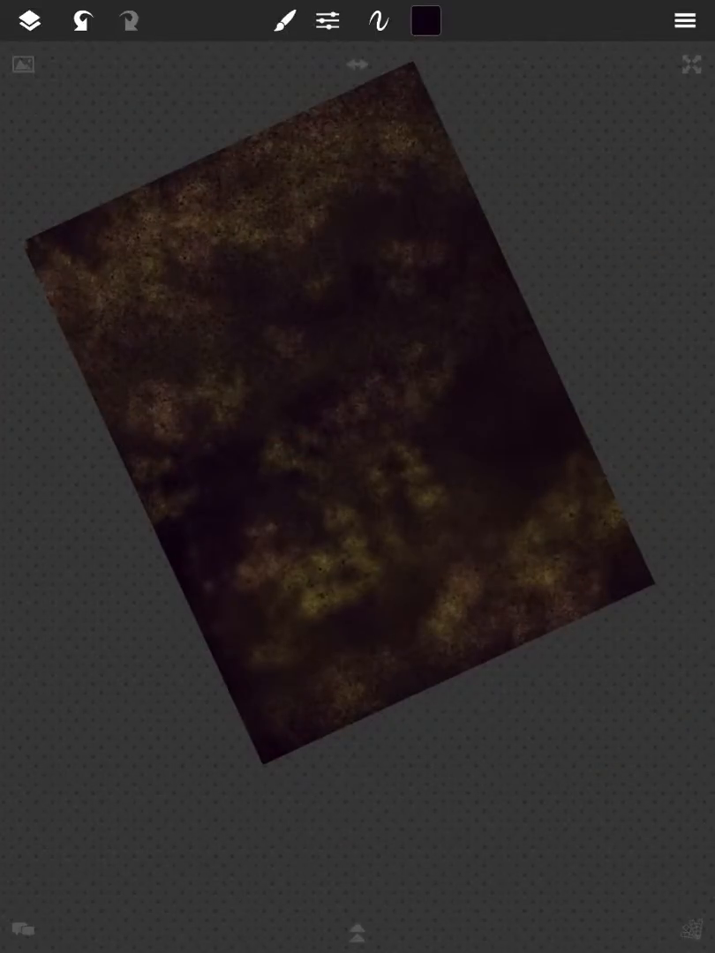
Paint bright yellow speckles, blur them soft, and brush warm tan haze over the upper sky.
click(425, 21)
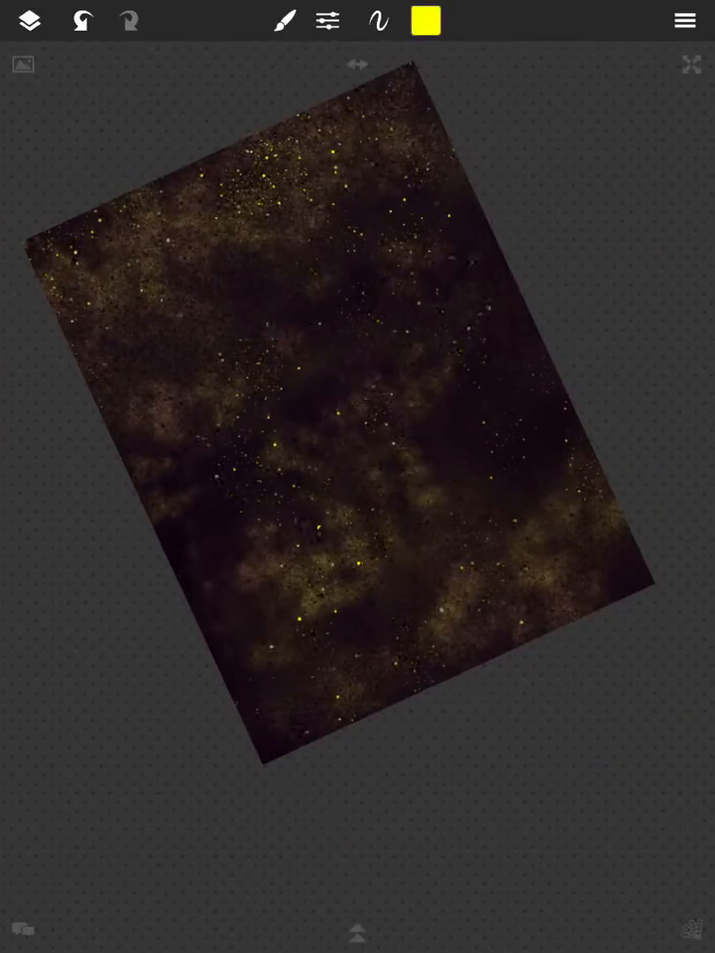
click(284, 21)
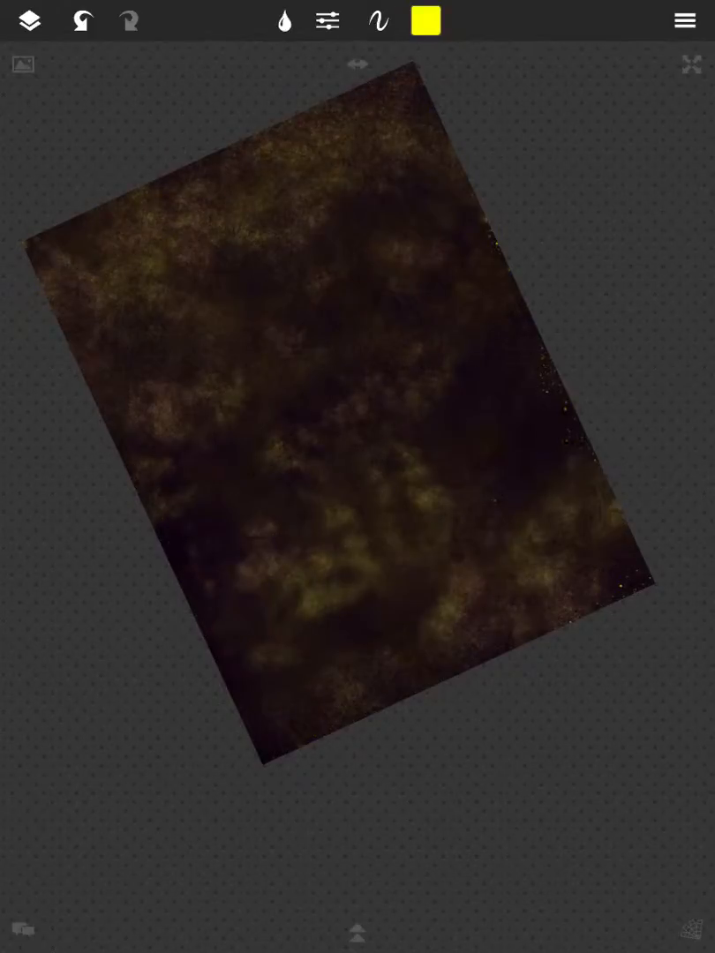
click(29, 20)
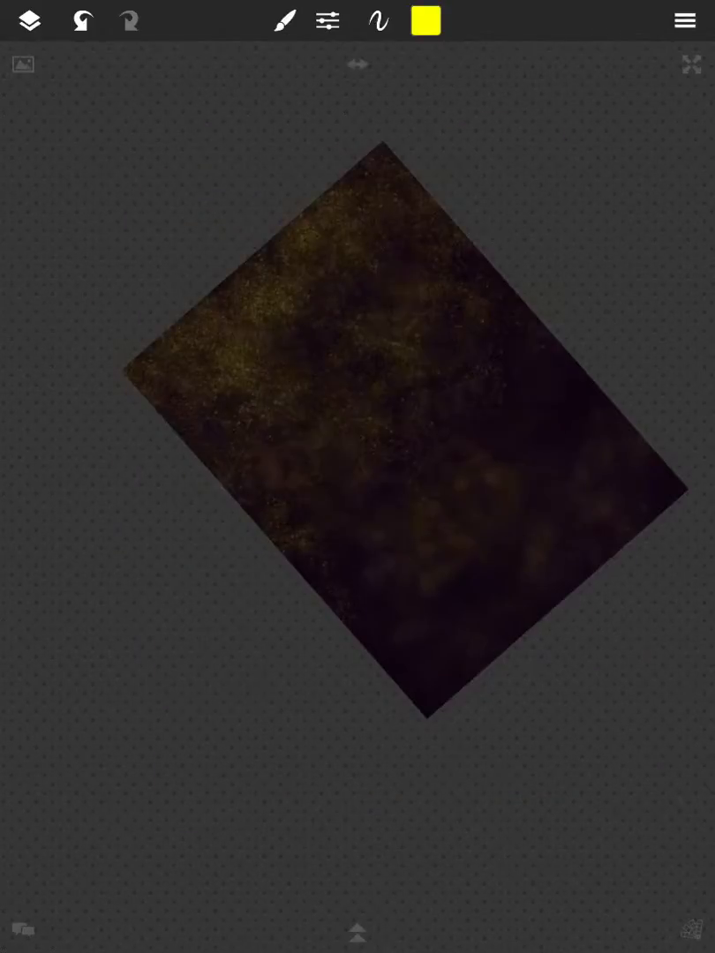
click(423, 22)
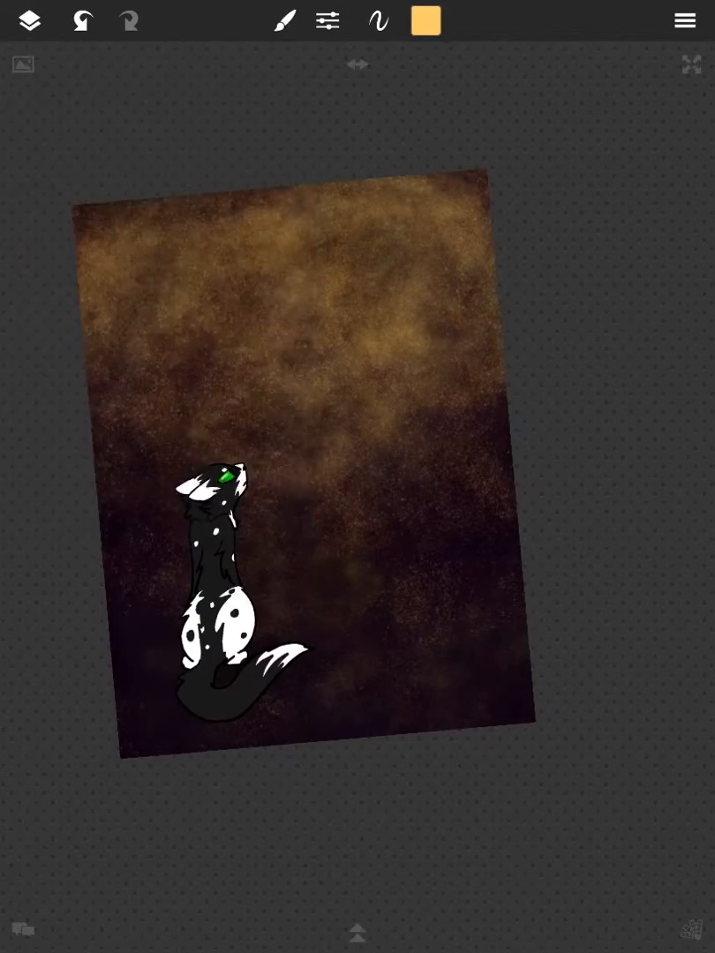
Lower Layer 6's opacity to 40% and select Layer 7 above it.
click(28, 21)
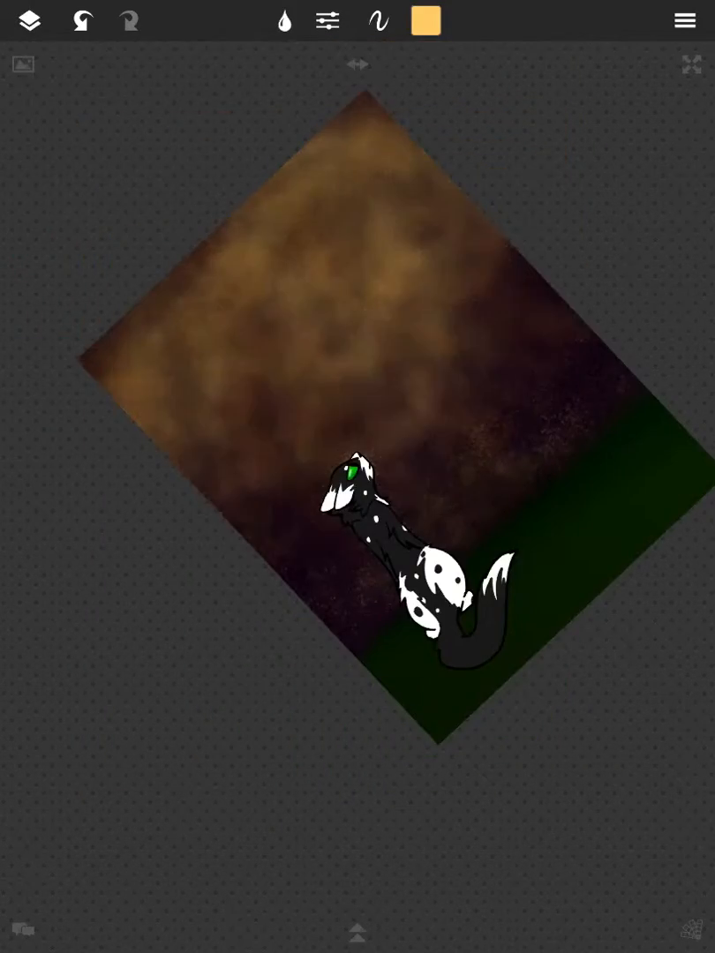
click(29, 21)
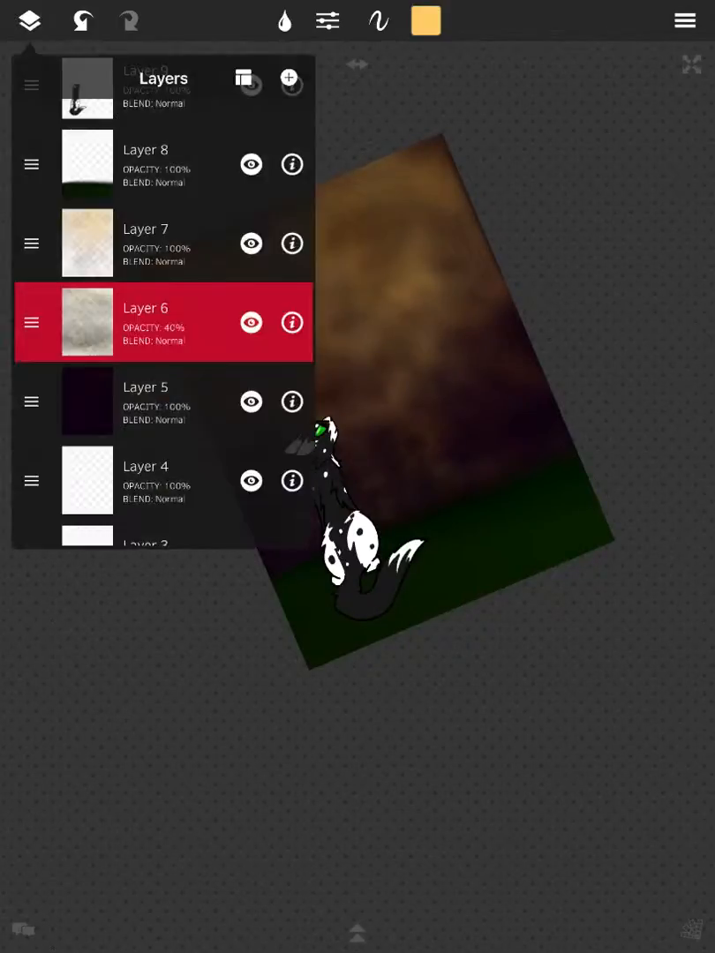
click(29, 21)
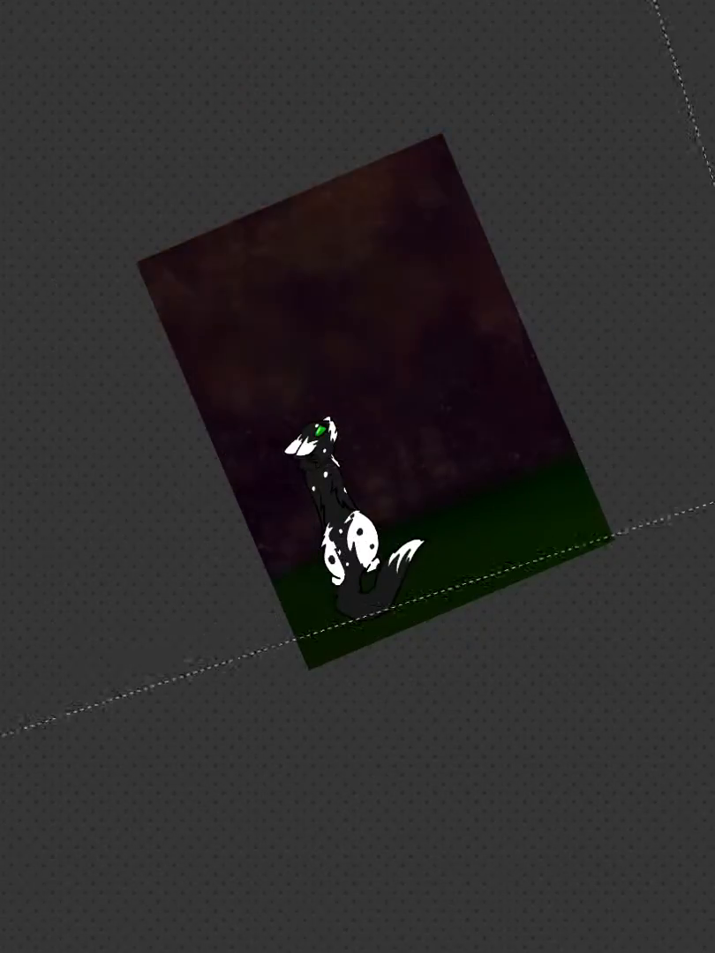
click(29, 21)
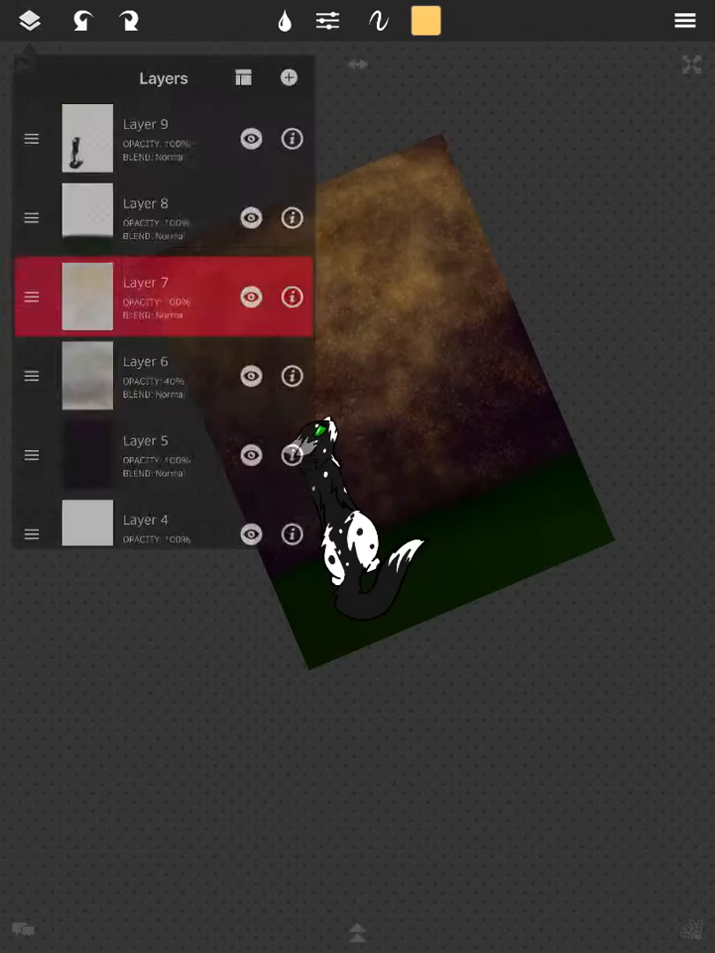
Add Layer 10 above the lineart and brush tan highlights along the tail and haunches.
click(288, 78)
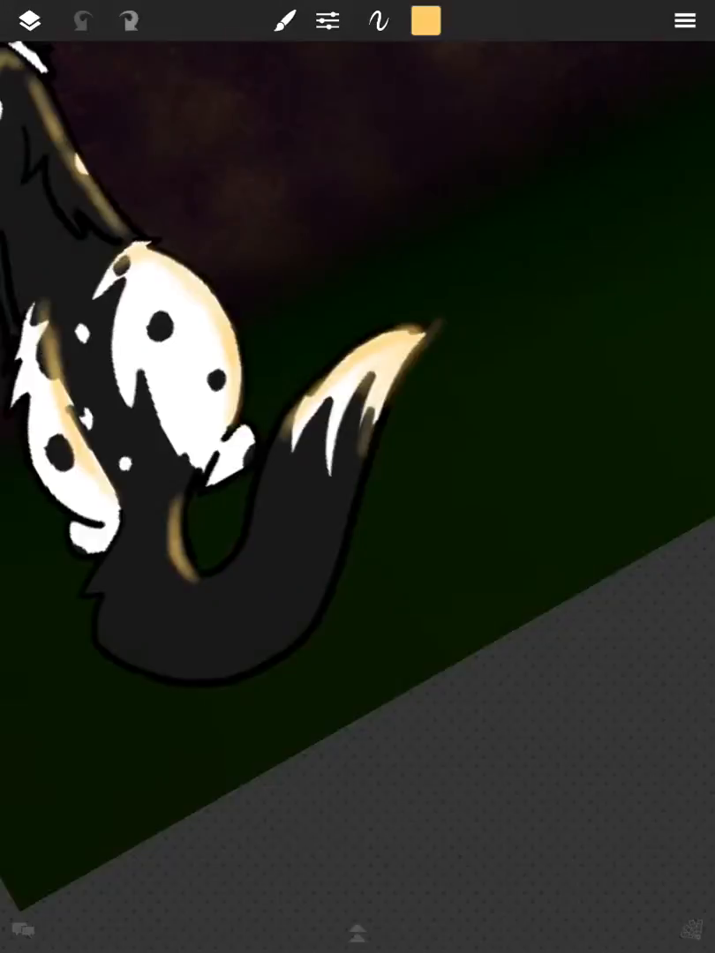
click(29, 21)
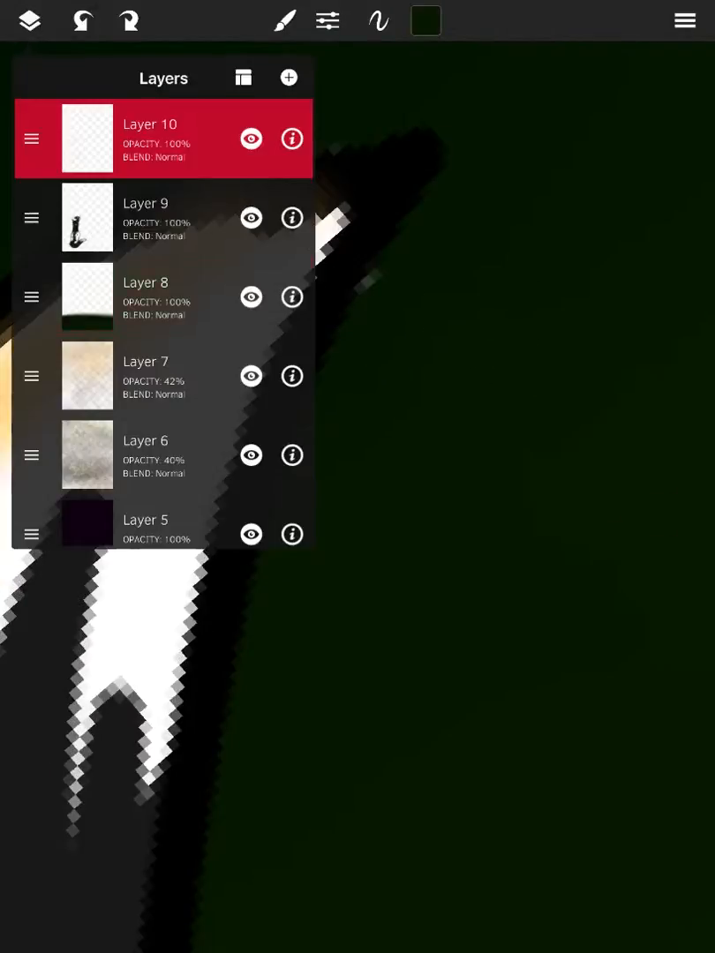
click(28, 22)
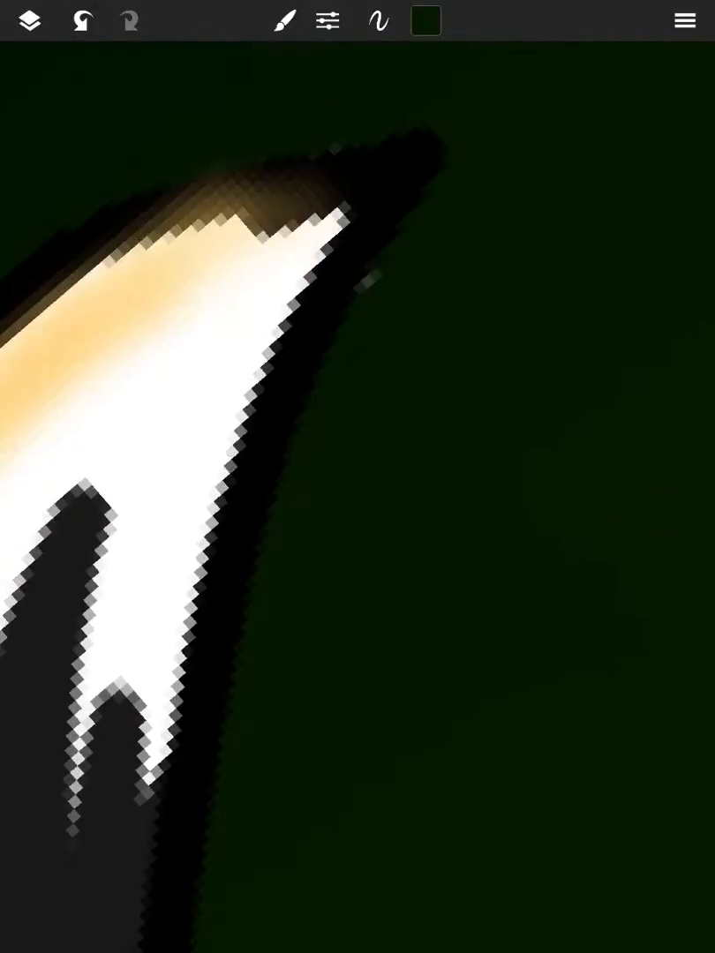
click(29, 21)
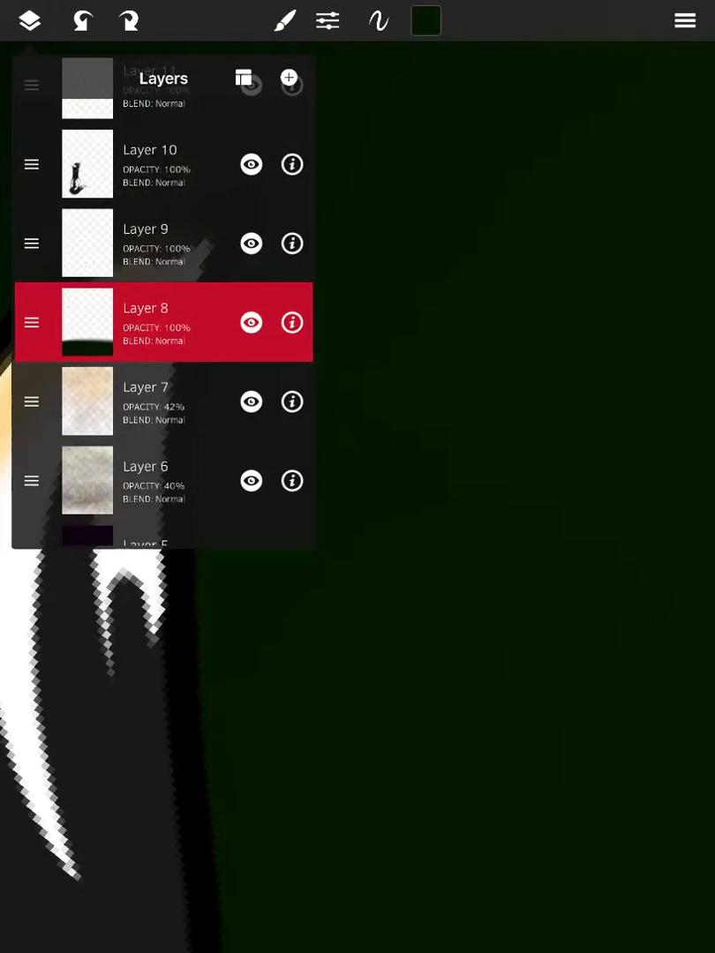
Add Layer 11 and brush tan highlights onto the cat's head fur.
click(29, 21)
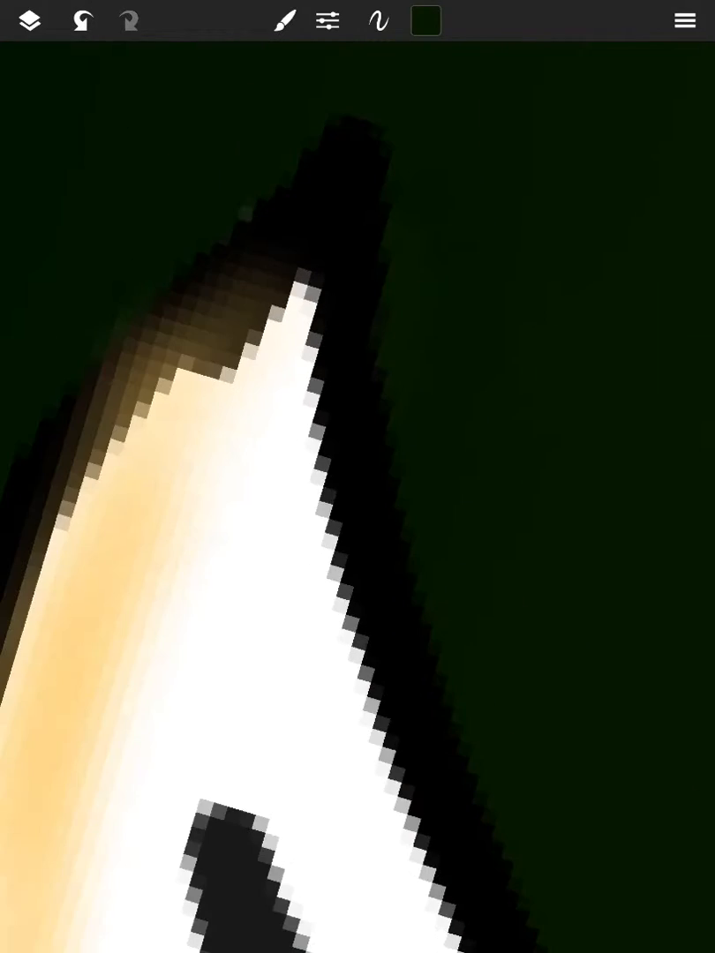
click(28, 21)
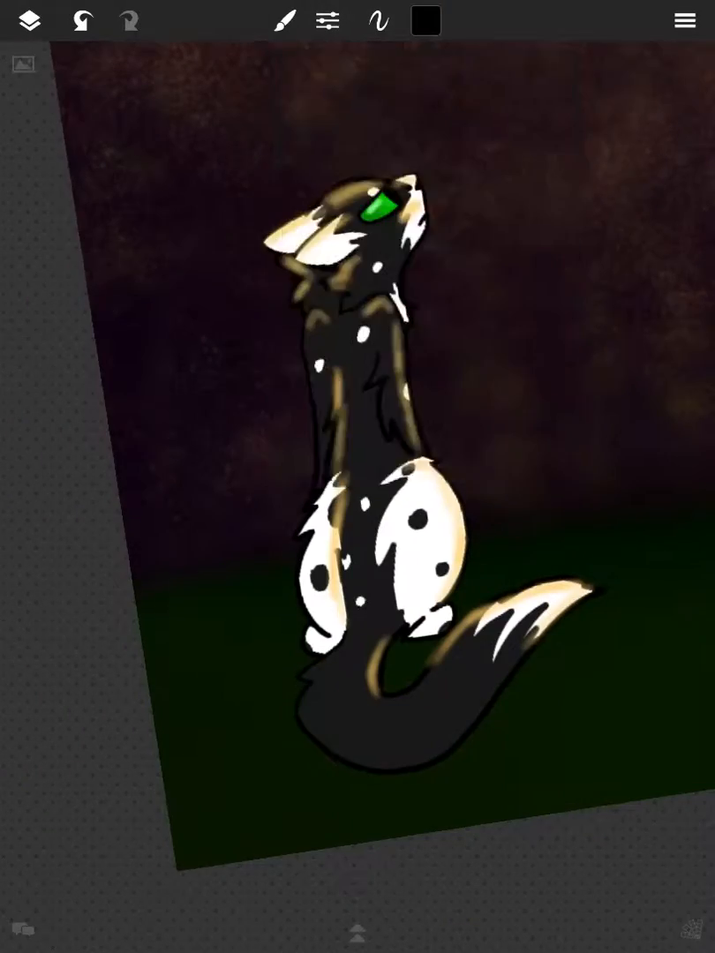
click(28, 21)
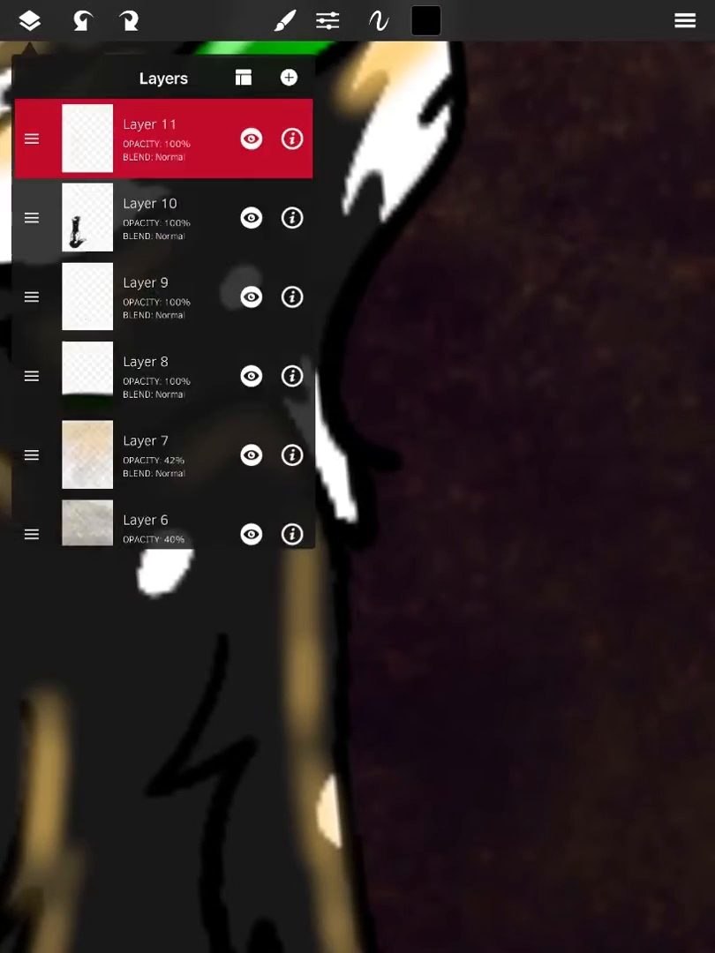
click(28, 22)
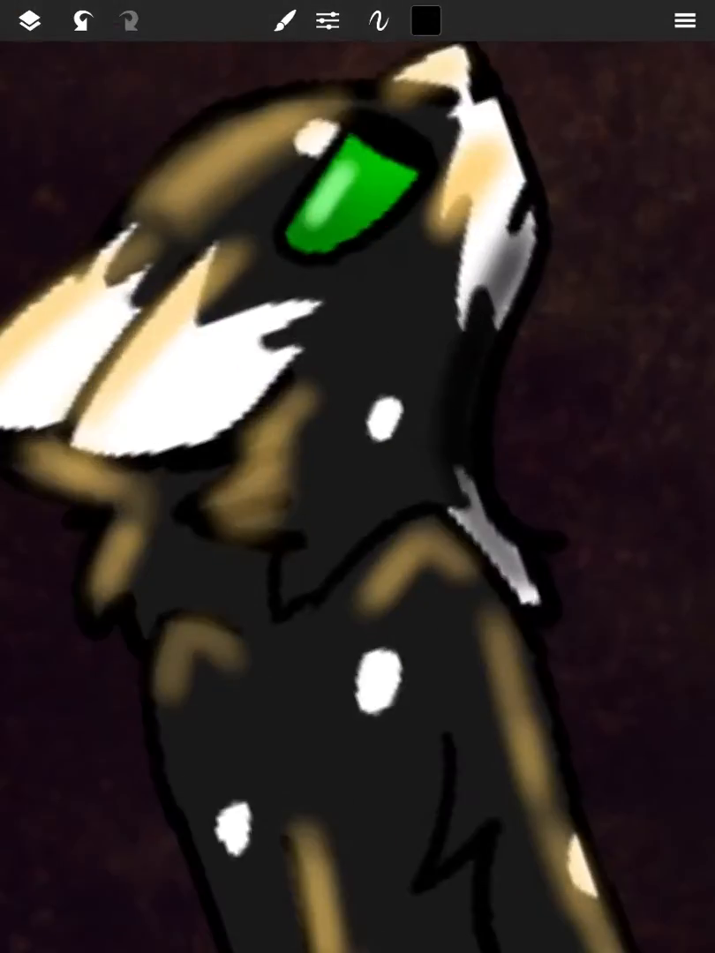